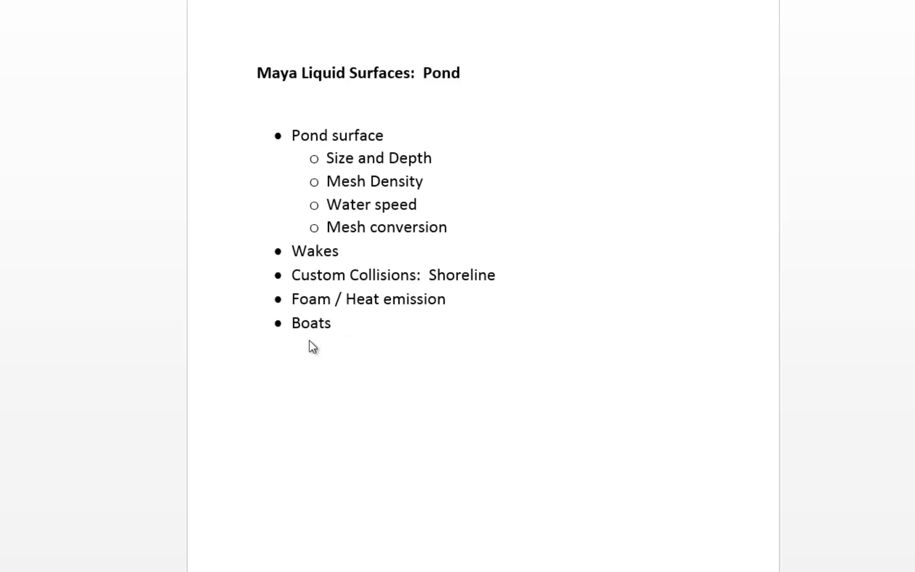
pyautogui.moveTo(429, 359)
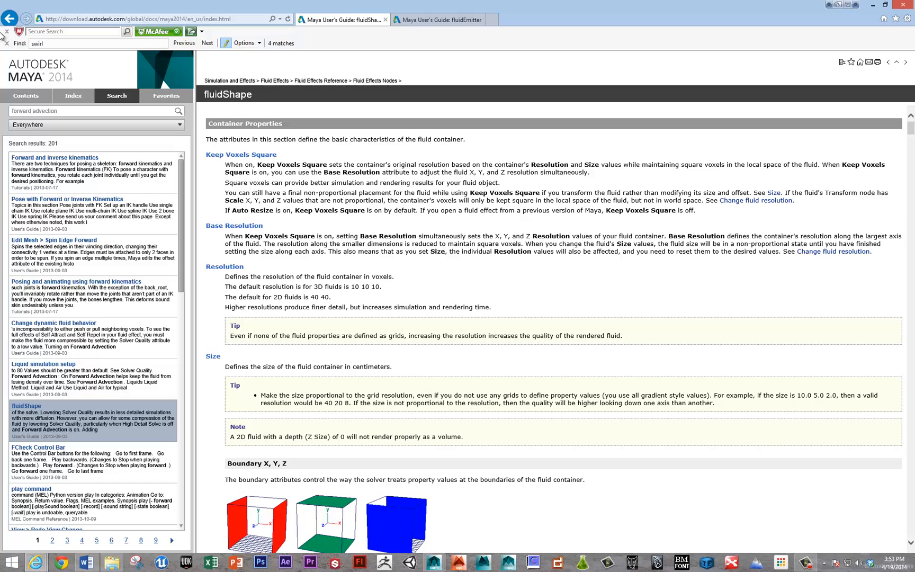
pyautogui.moveTo(397, 79)
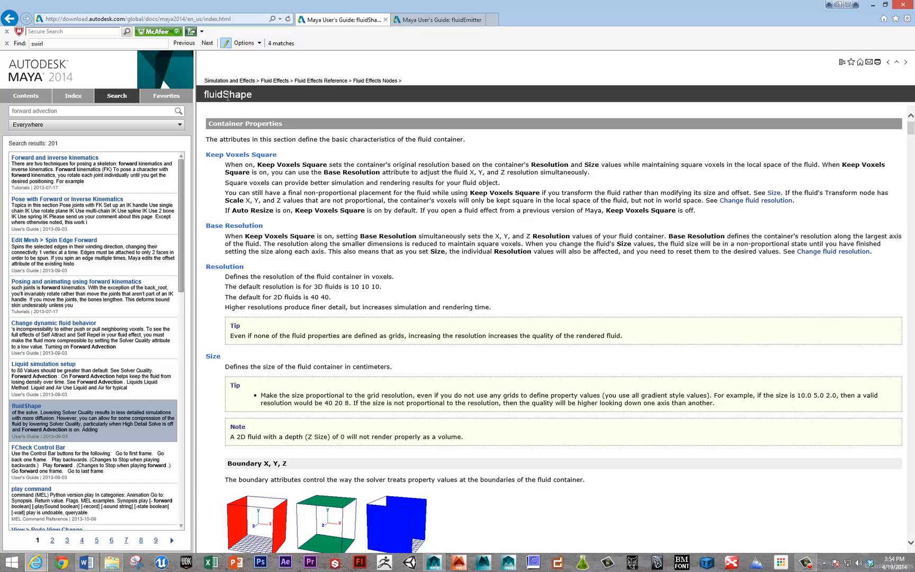
pyautogui.moveTo(244, 85)
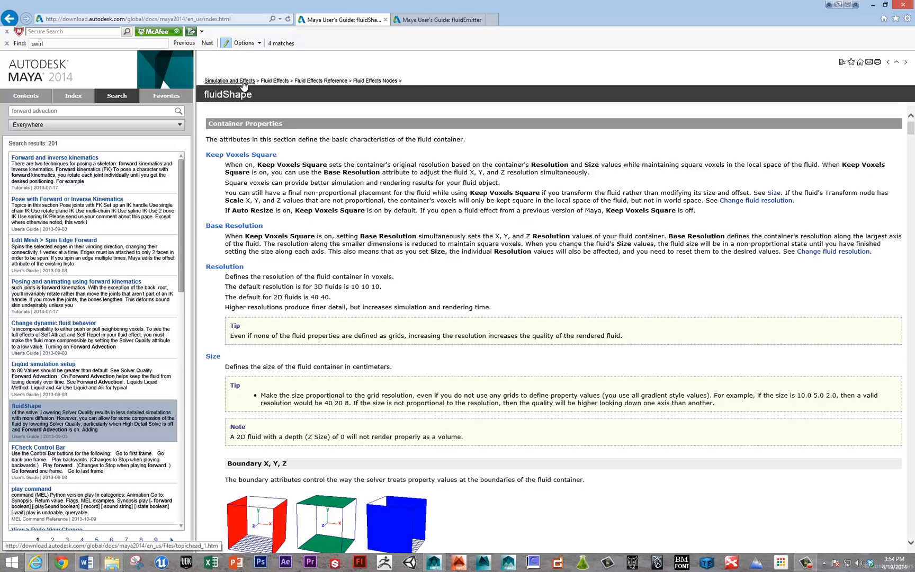
pyautogui.moveTo(321, 84)
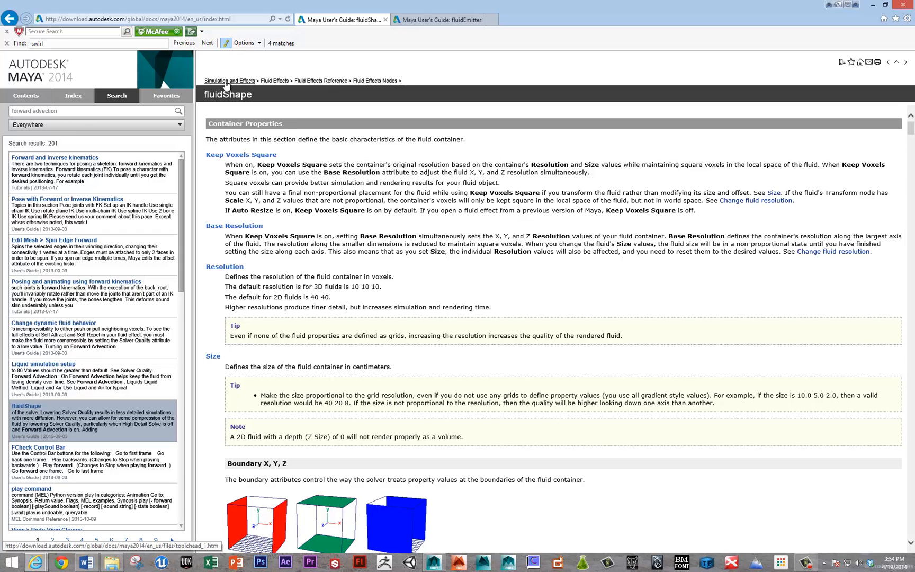
pyautogui.moveTo(367, 63)
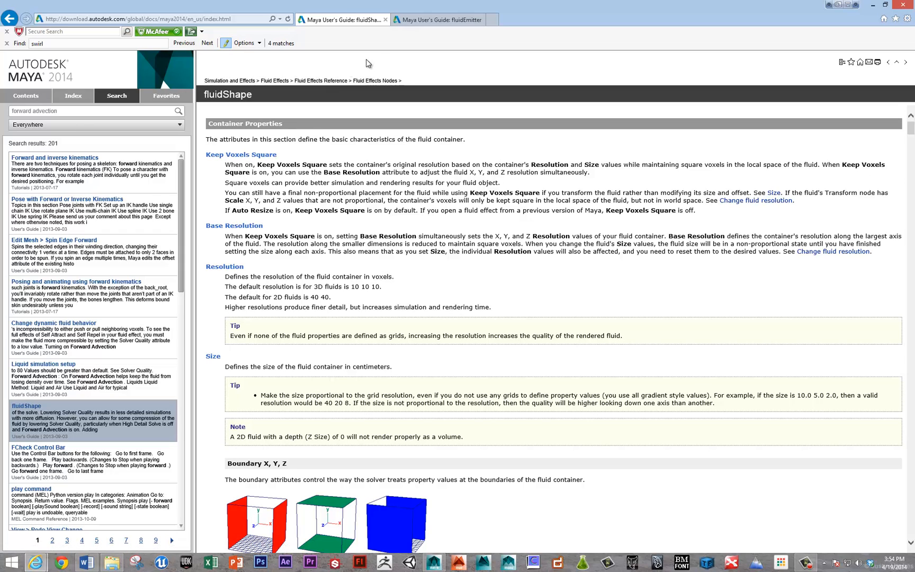
pyautogui.moveTo(390, 88)
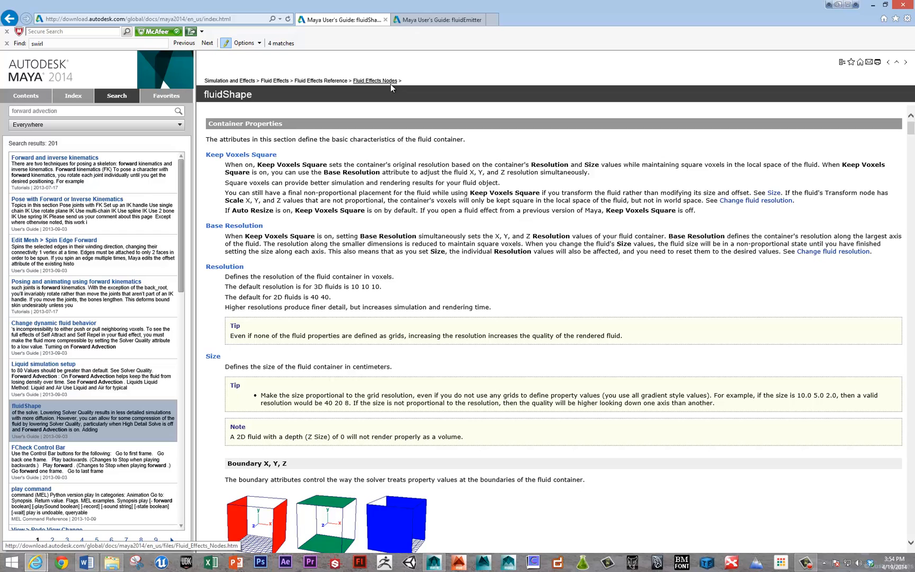
# Step: Scroll through the fluidShape help reference, then return to the Maya pond scene
pyautogui.scroll(-3)
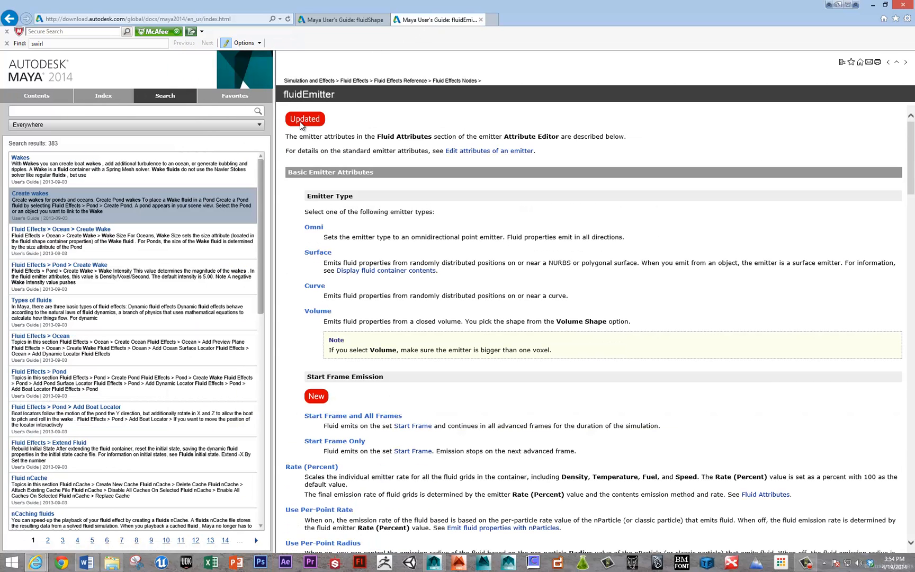
pyautogui.moveTo(403, 443)
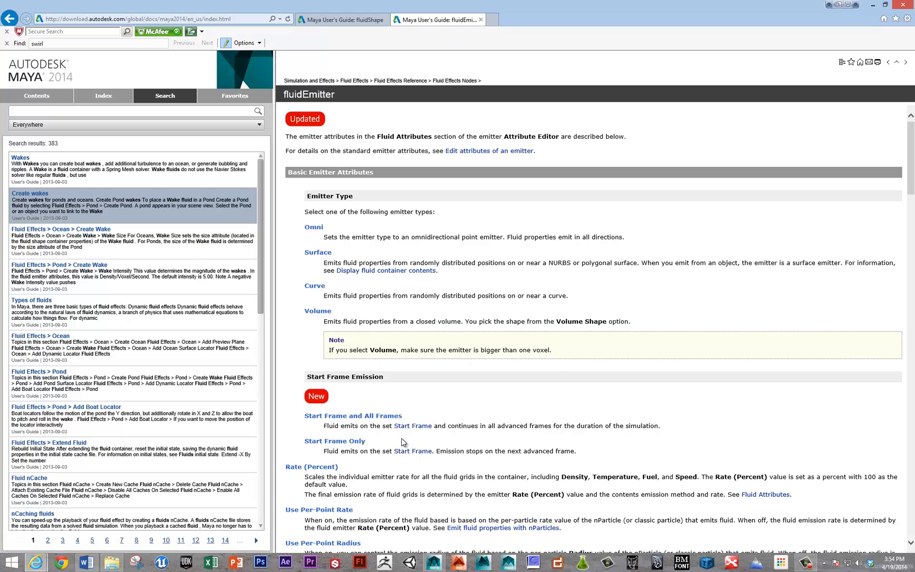
pyautogui.click(434, 564)
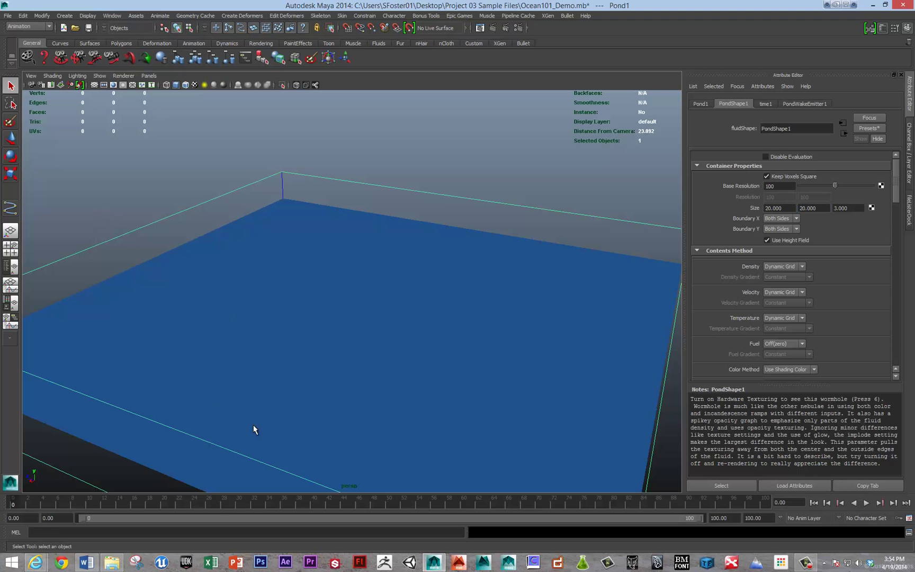
# Step: Smooth-shade the pond, switch to the Dynamics menu set, and bring up Fluid Effects
pyautogui.press('4')
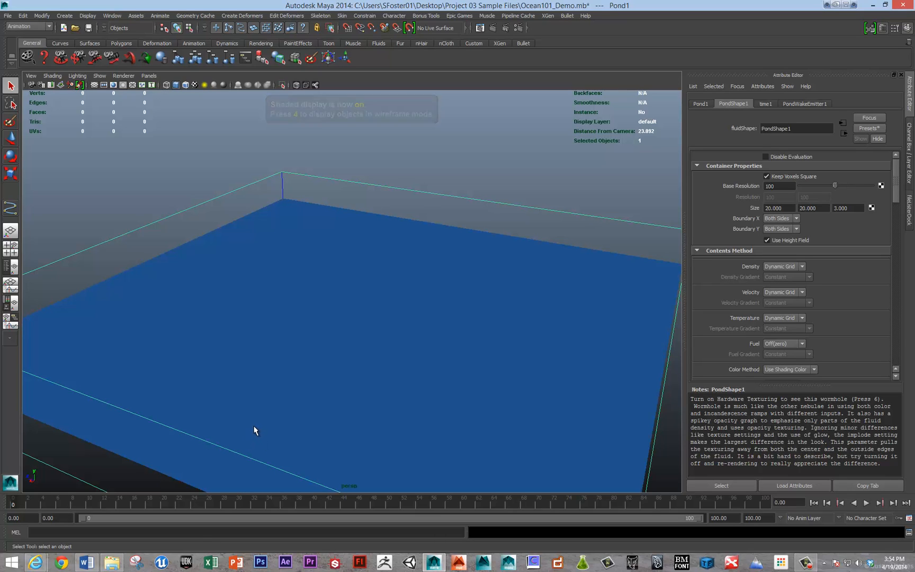
pyautogui.moveTo(263, 407)
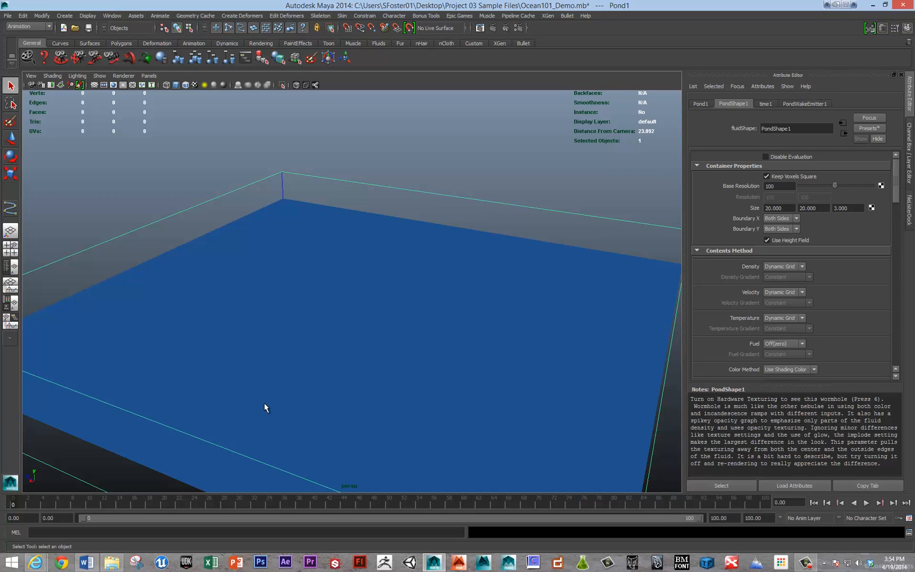
pyautogui.click(37, 26)
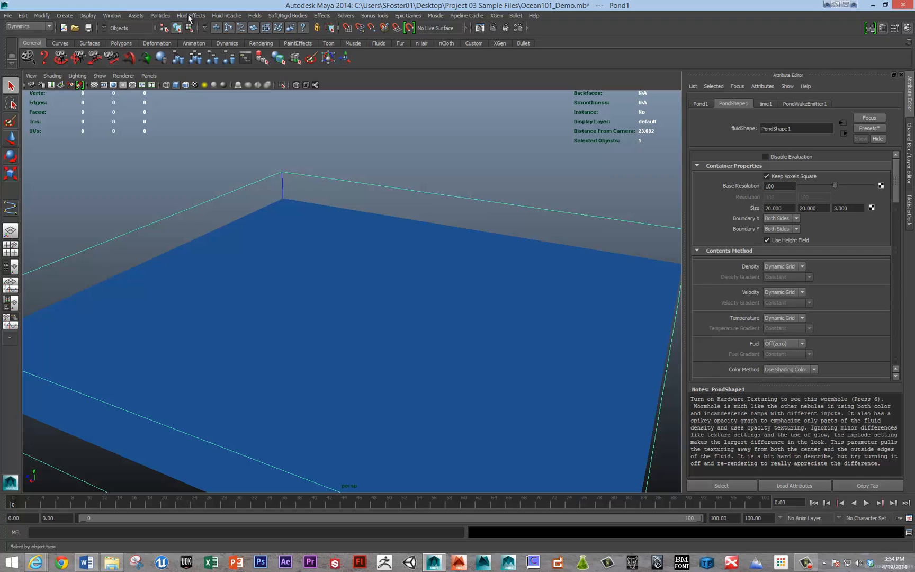
pyautogui.click(189, 15)
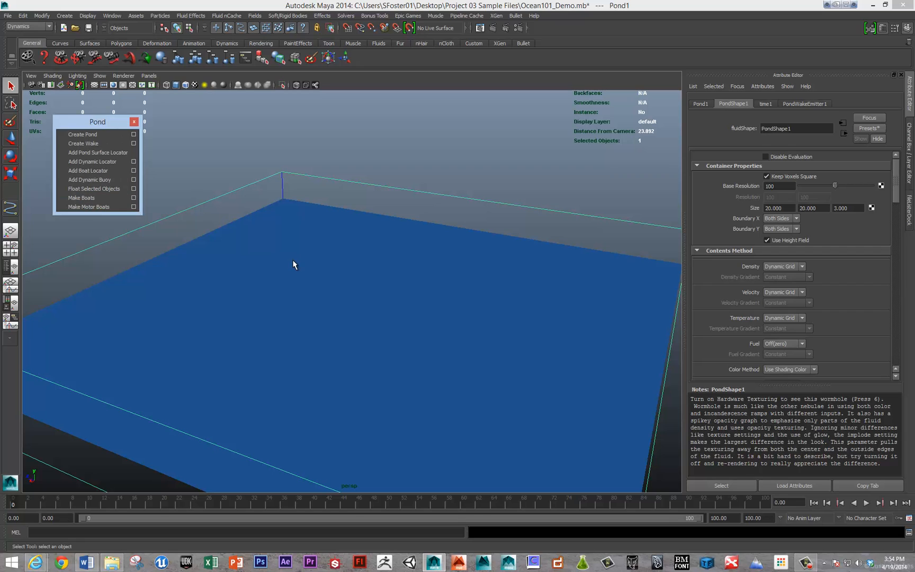
pyautogui.moveTo(98, 152)
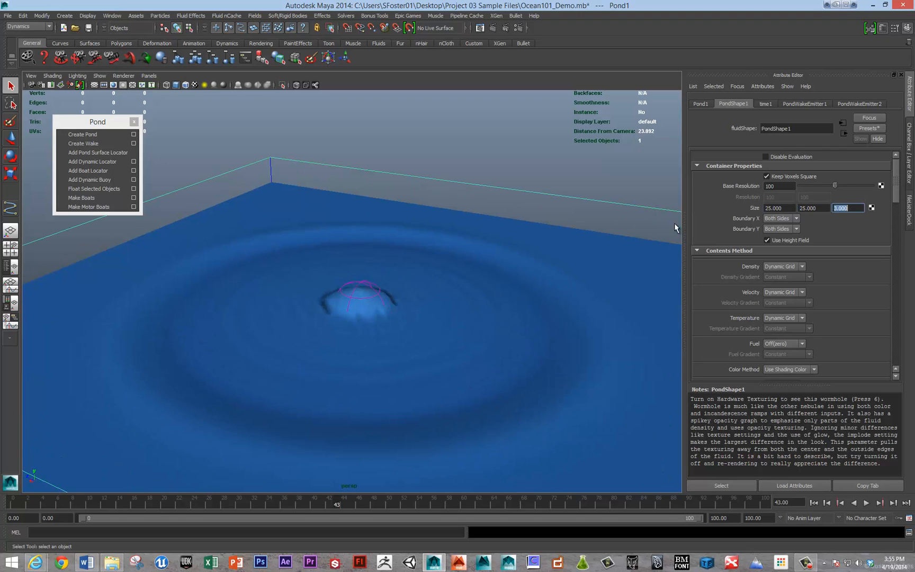
pyautogui.moveTo(720, 224)
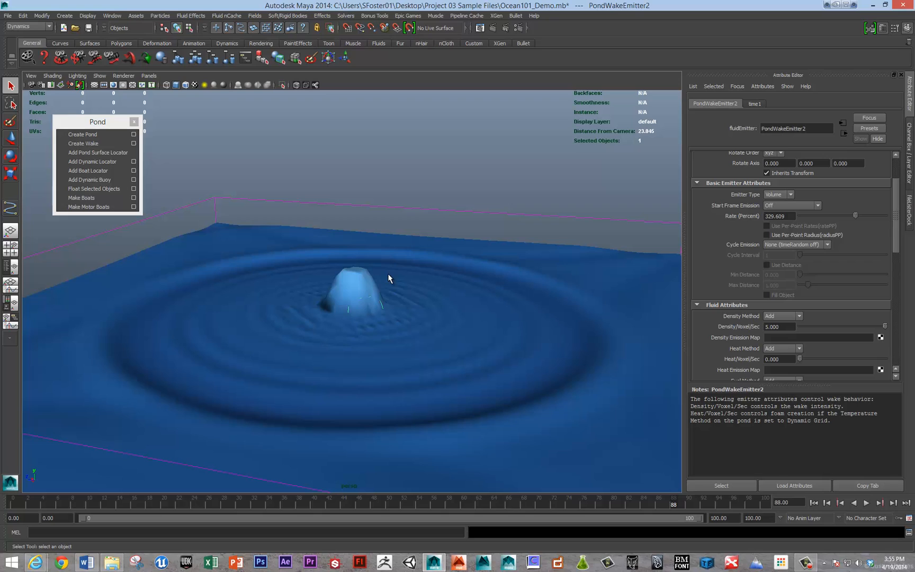
pyautogui.moveTo(737, 213)
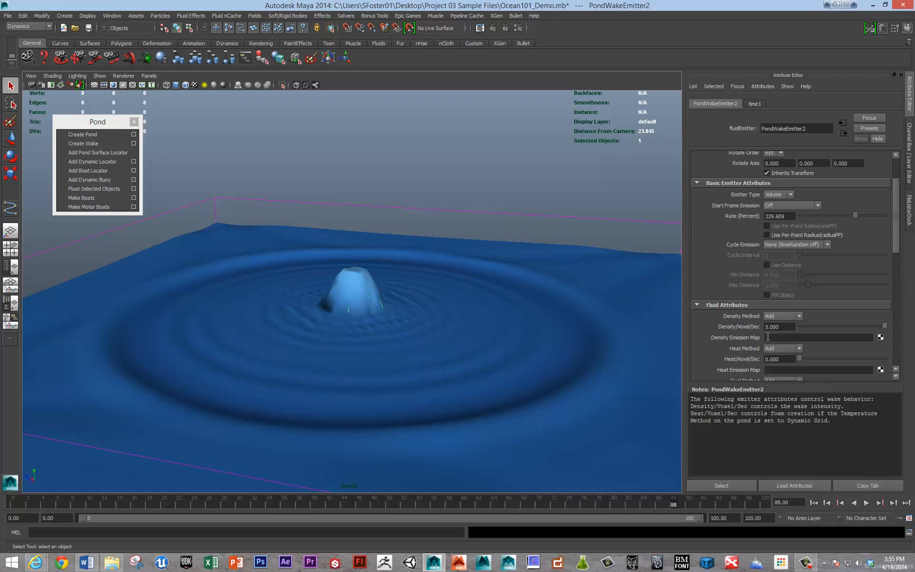
# Step: Enter 10 for PondWakeEmitter2's Density/Voxel/Sec and rewind the timeline
pyautogui.write('10.000')
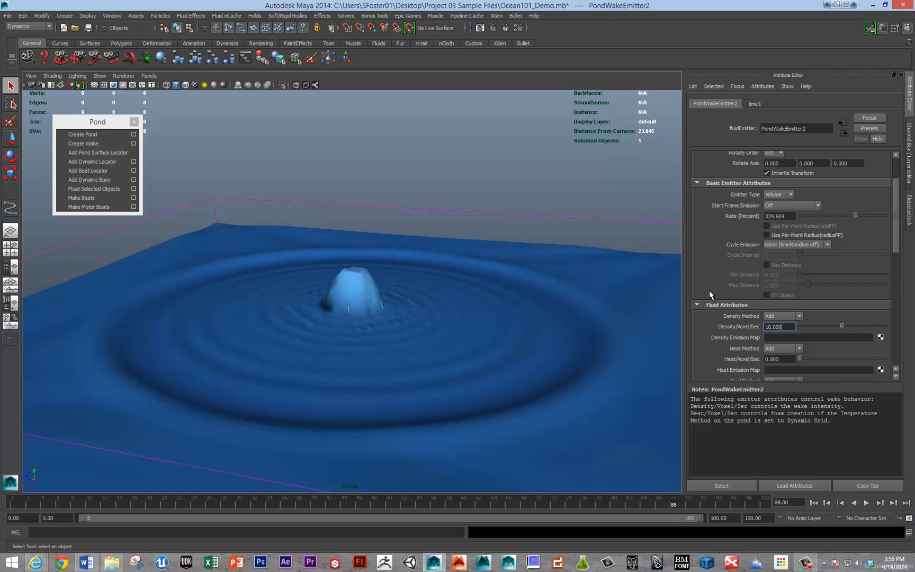
pyautogui.click(868, 518)
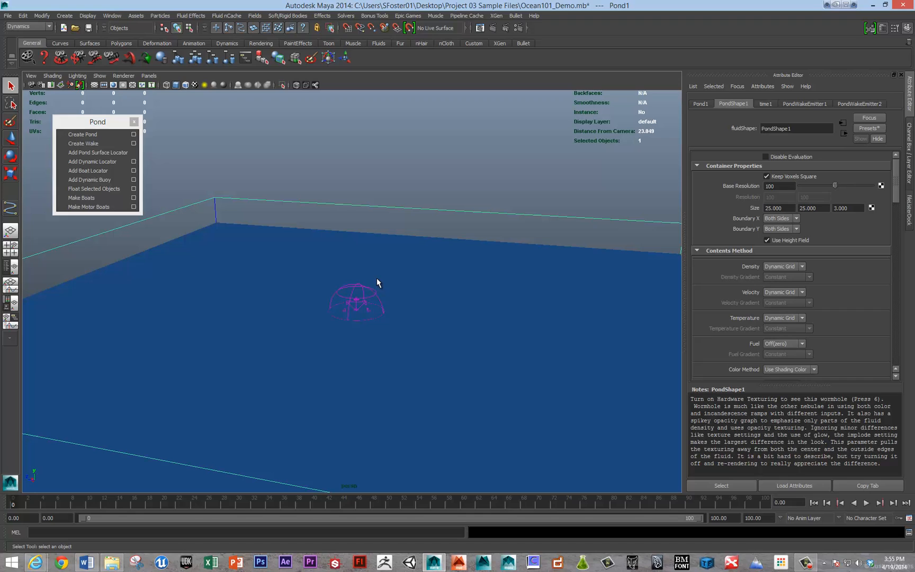
pyautogui.moveTo(360, 295)
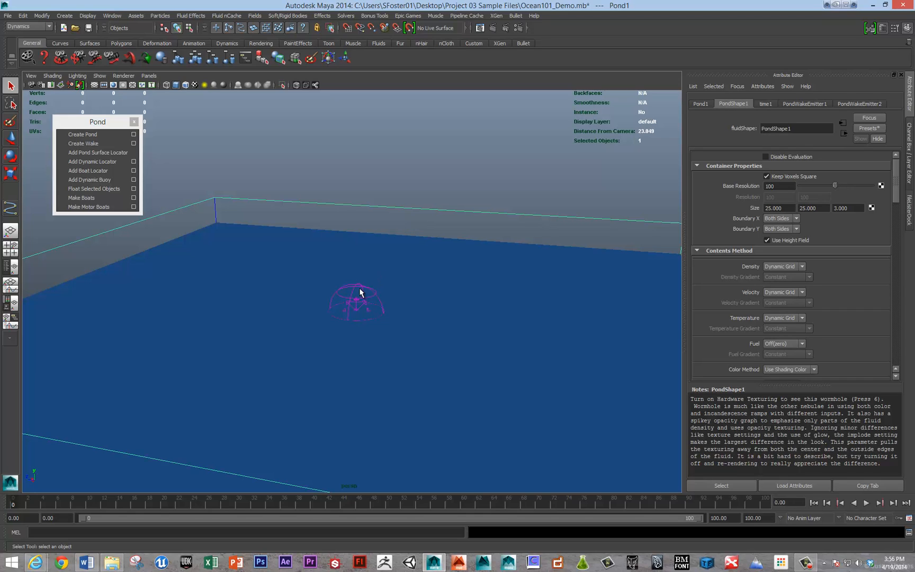
pyautogui.moveTo(363, 287)
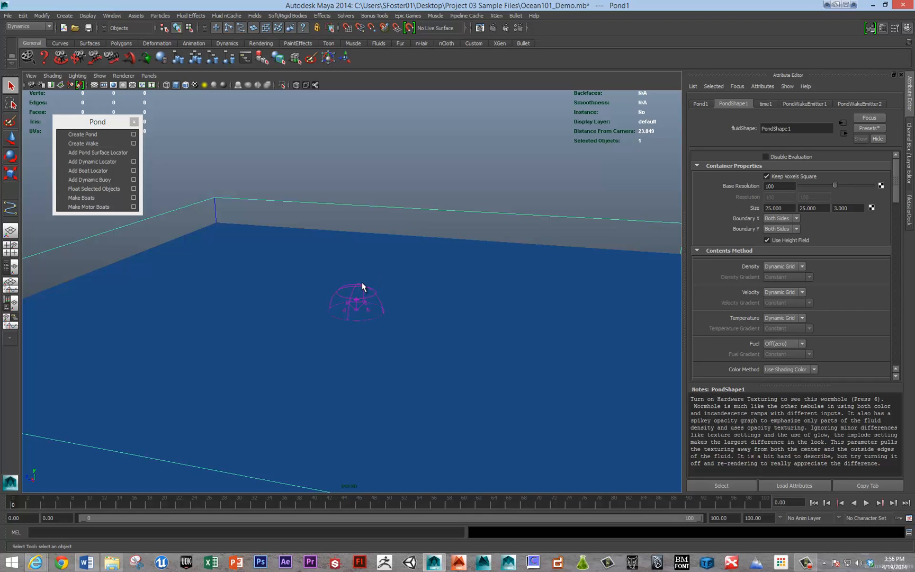
pyautogui.moveTo(313, 273)
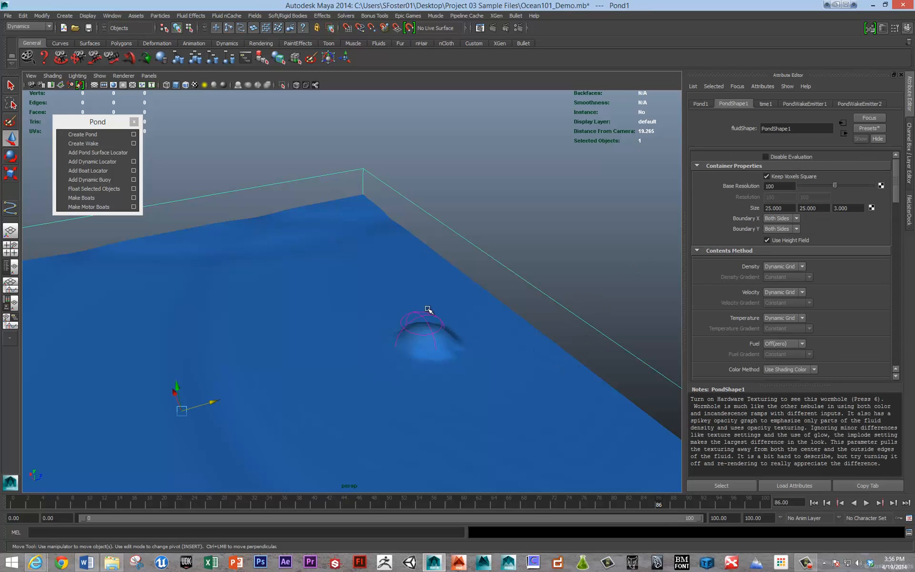
pyautogui.moveTo(795, 229)
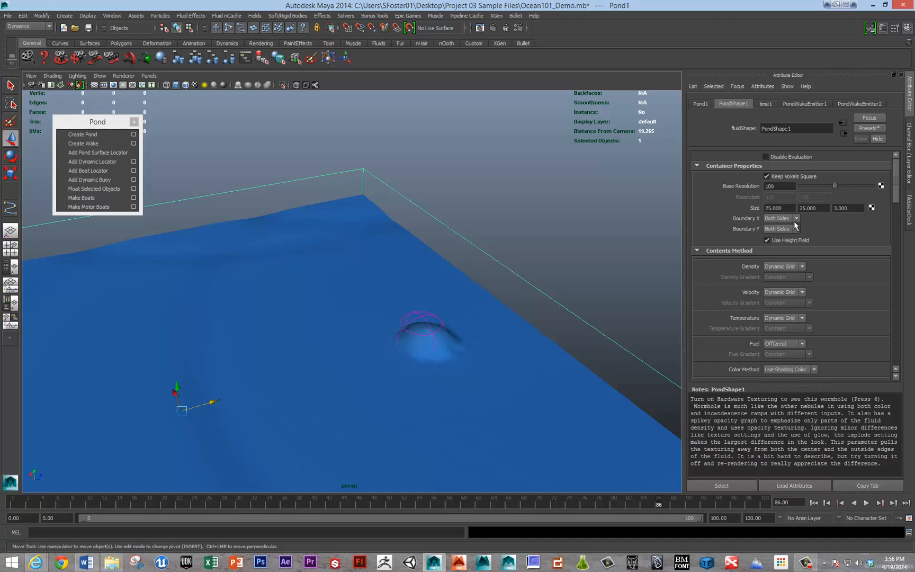
# Step: Set PondShape1's Boundary X and Boundary Y dropdowns both to None
pyautogui.click(781, 218)
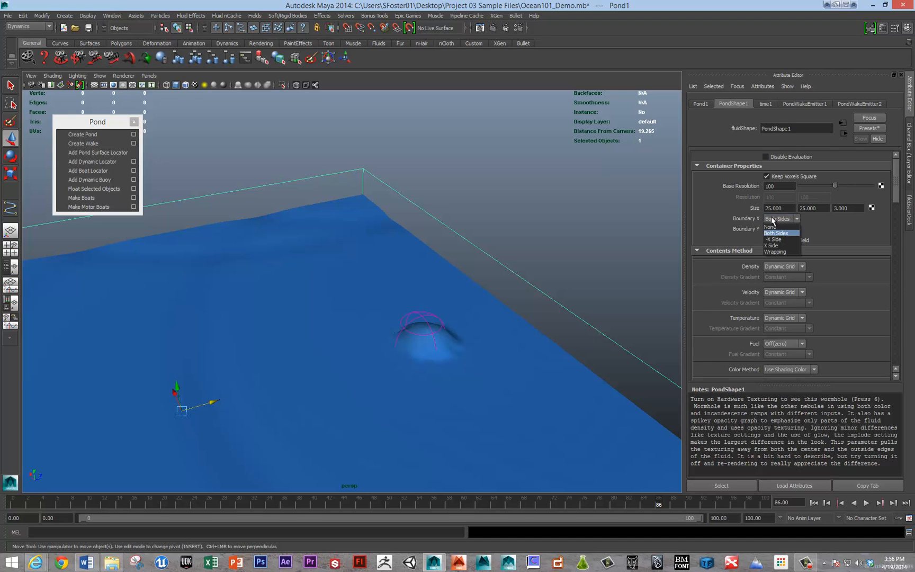
pyautogui.click(781, 229)
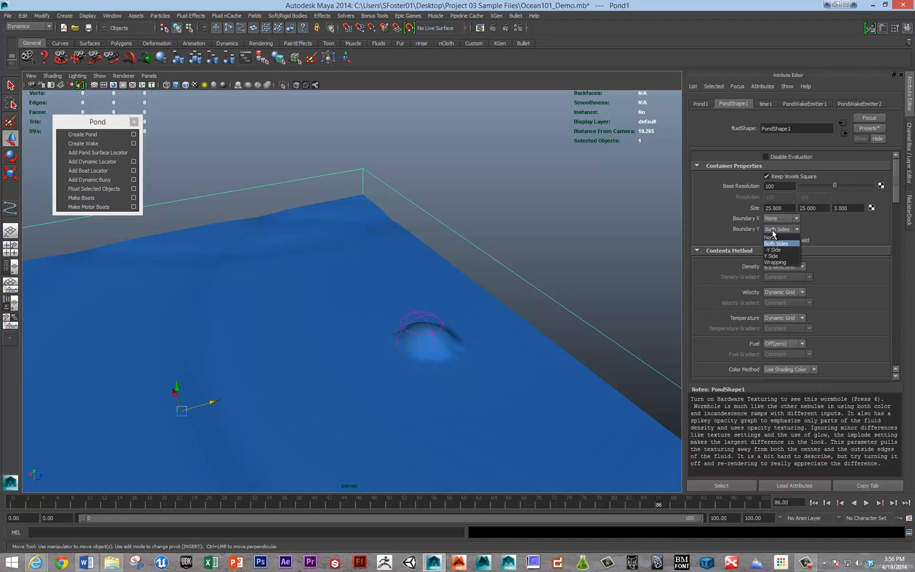
pyautogui.click(768, 237)
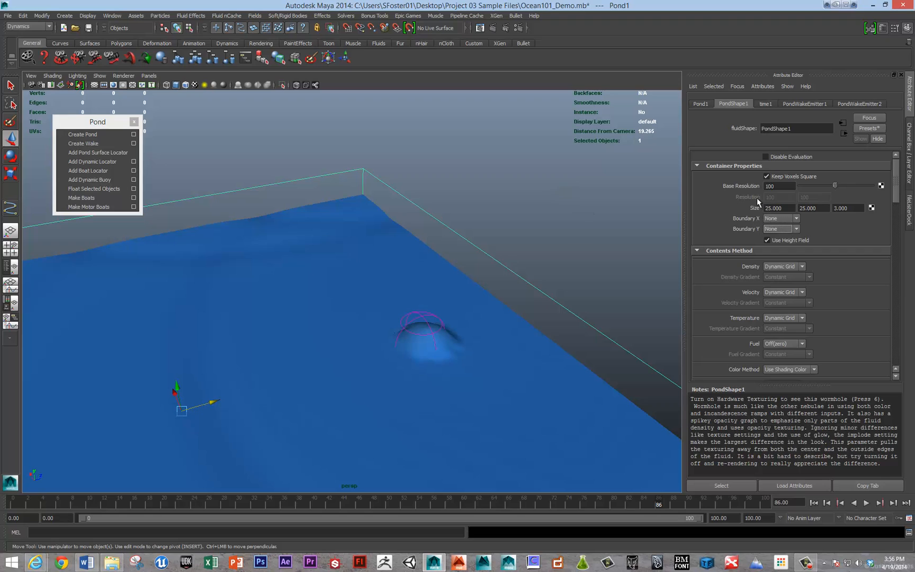
pyautogui.click(866, 502)
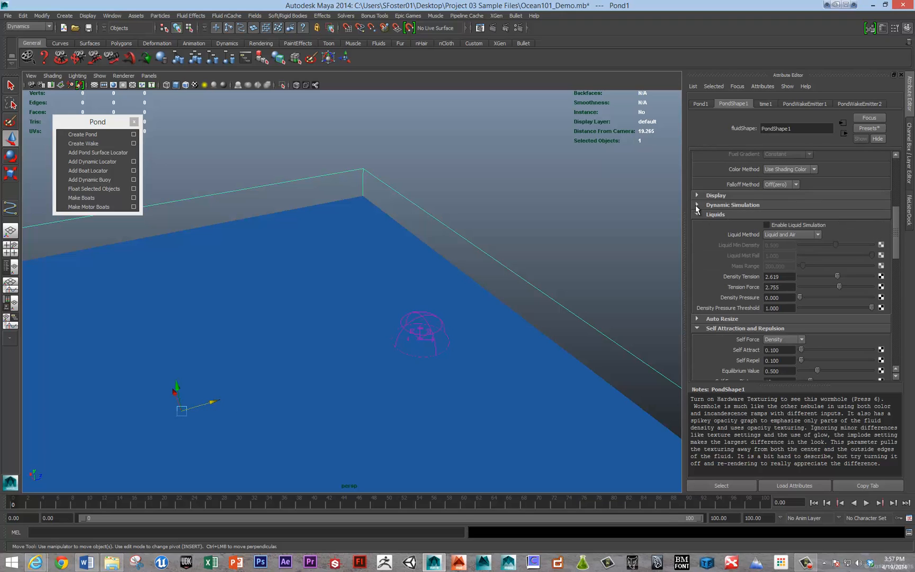
# Step: Collapse Contents Details and expand PondShape1's Dynamic Simulation section
pyautogui.click(698, 214)
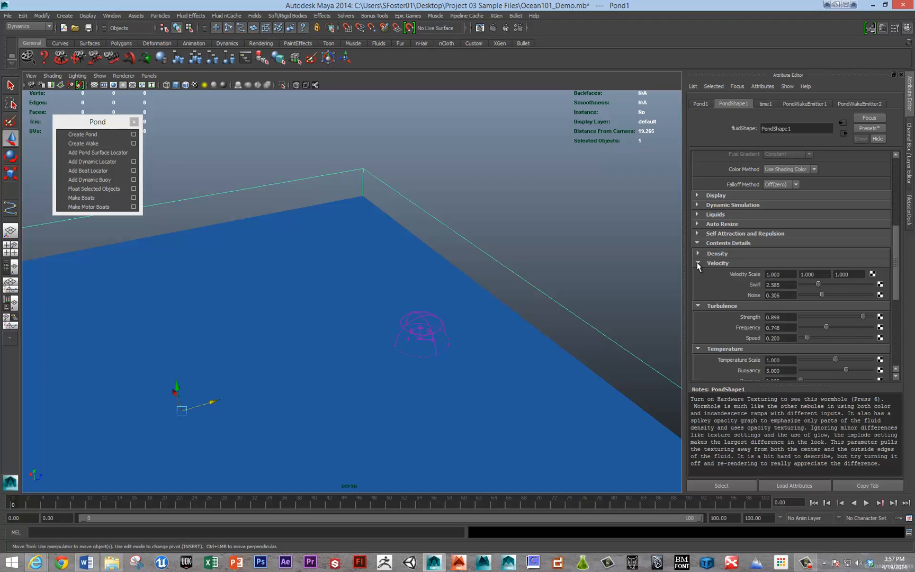
pyautogui.click(697, 263)
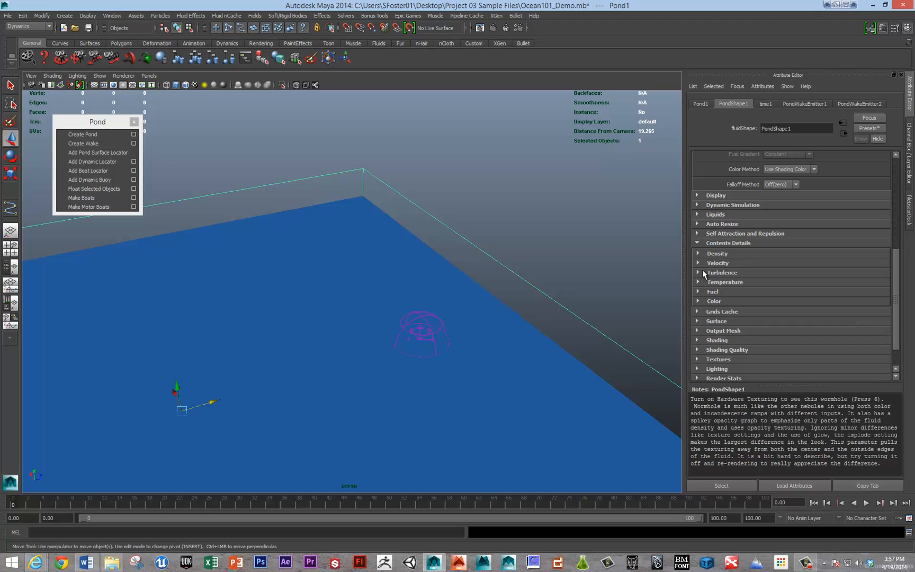
pyautogui.click(697, 204)
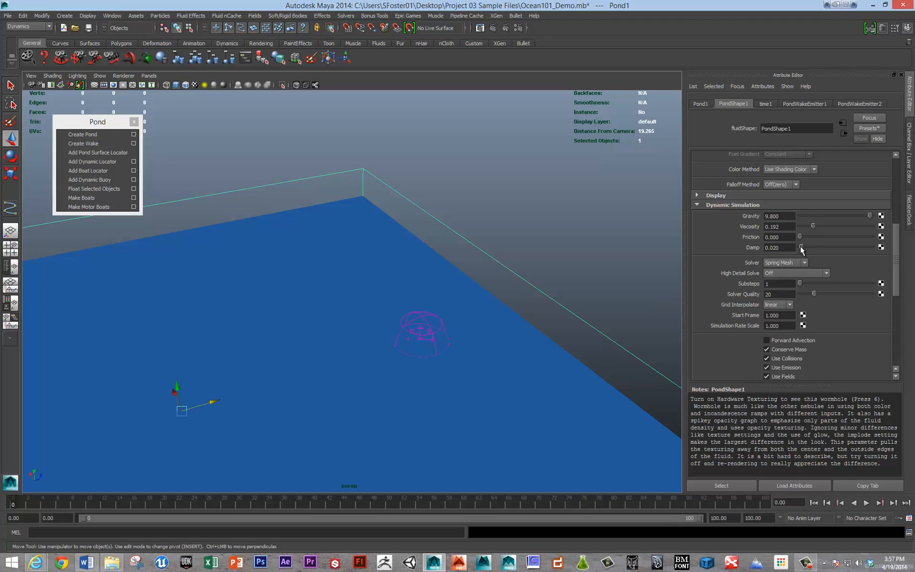
# Step: Play the simulation to watch the UFO ripples spread across the pond
pyautogui.click(880, 504)
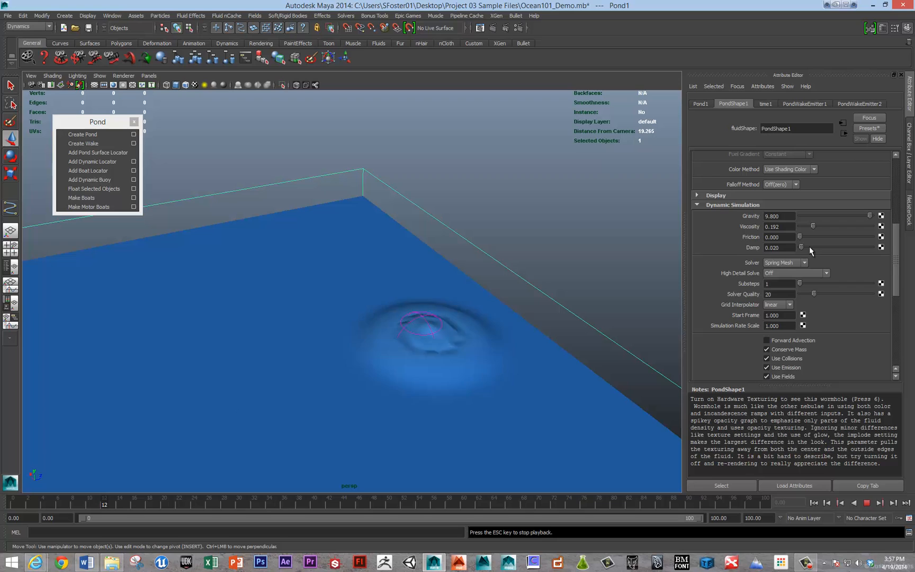
pyautogui.moveTo(802, 247); pyautogui.dragTo(823, 247)
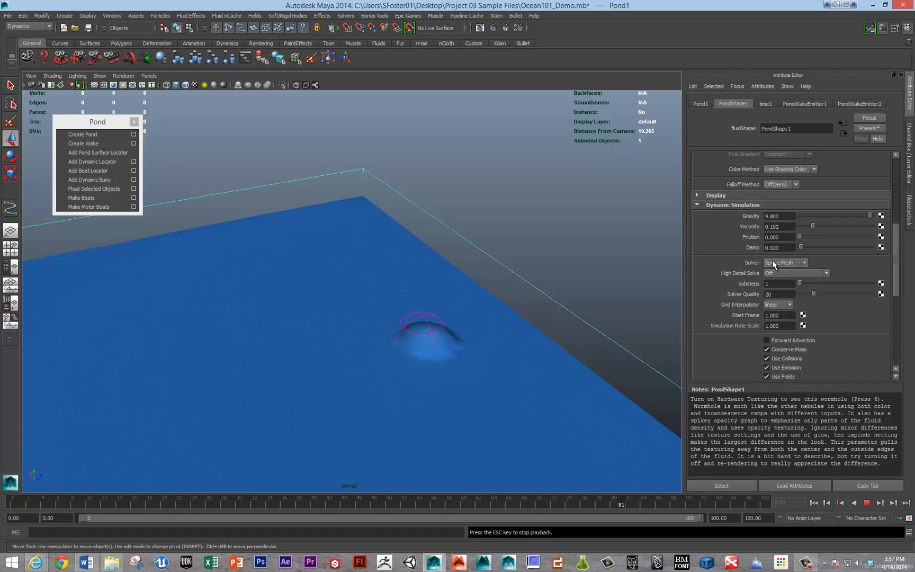
pyautogui.click(796, 273)
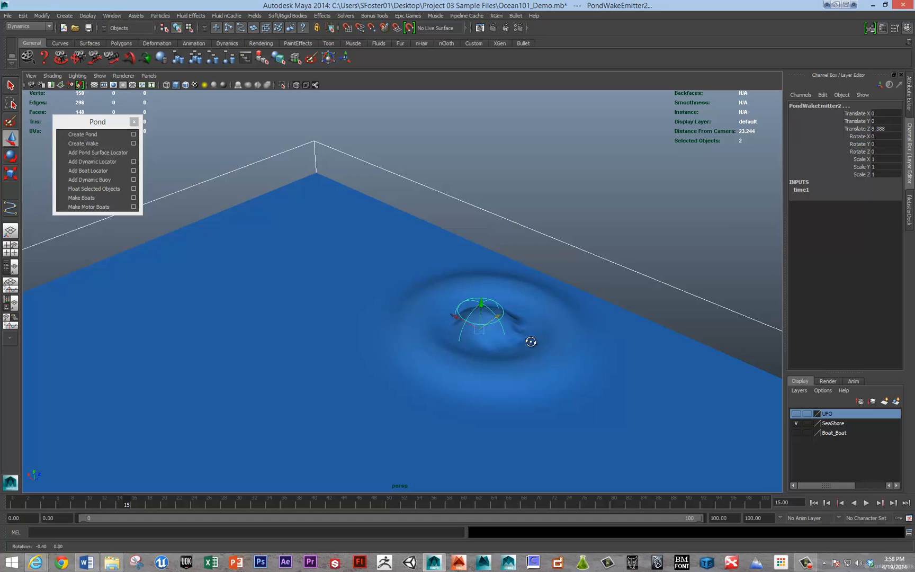
# Step: Orbit to the shoreline and move PondWakeEmitter2 to Translate Z -3.55
pyautogui.moveTo(531, 341); pyautogui.dragTo(750, 319)
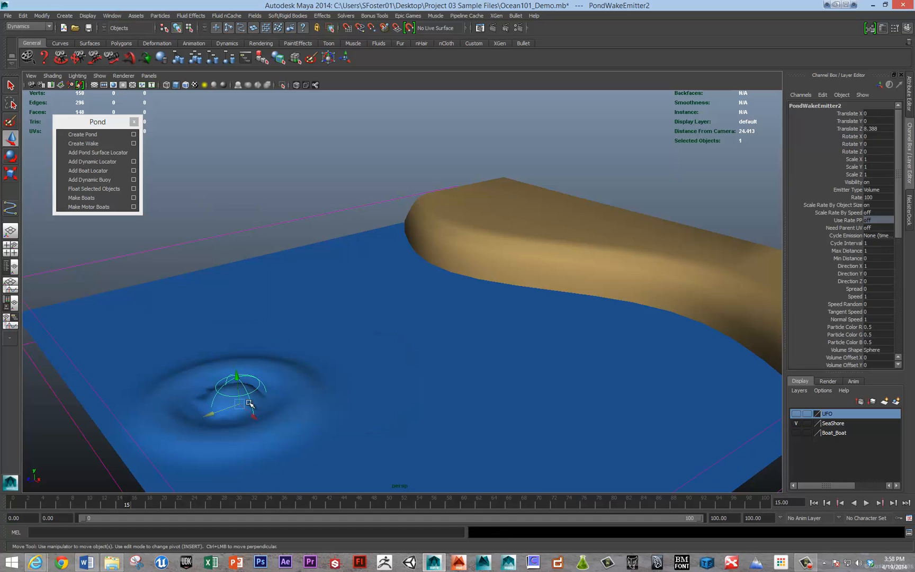
pyautogui.click(870, 503)
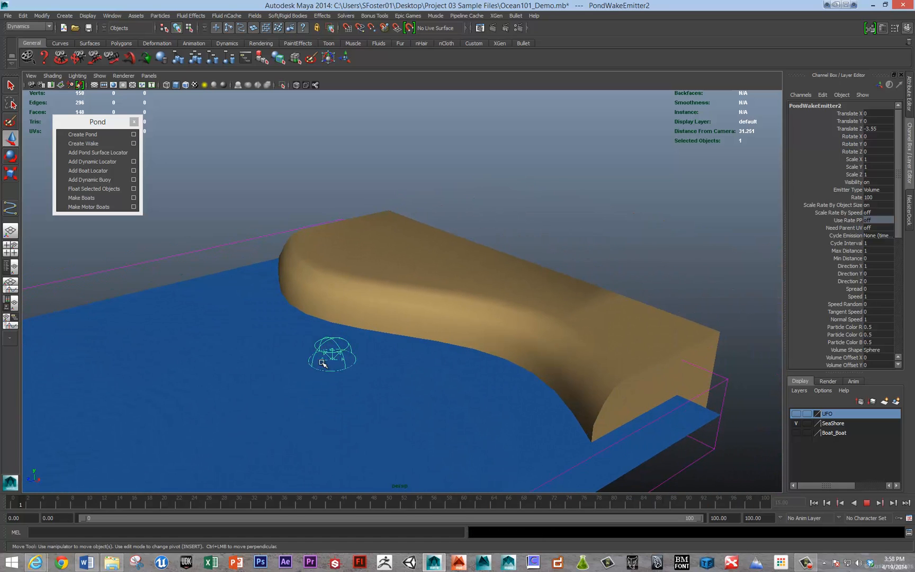
pyautogui.click(879, 503)
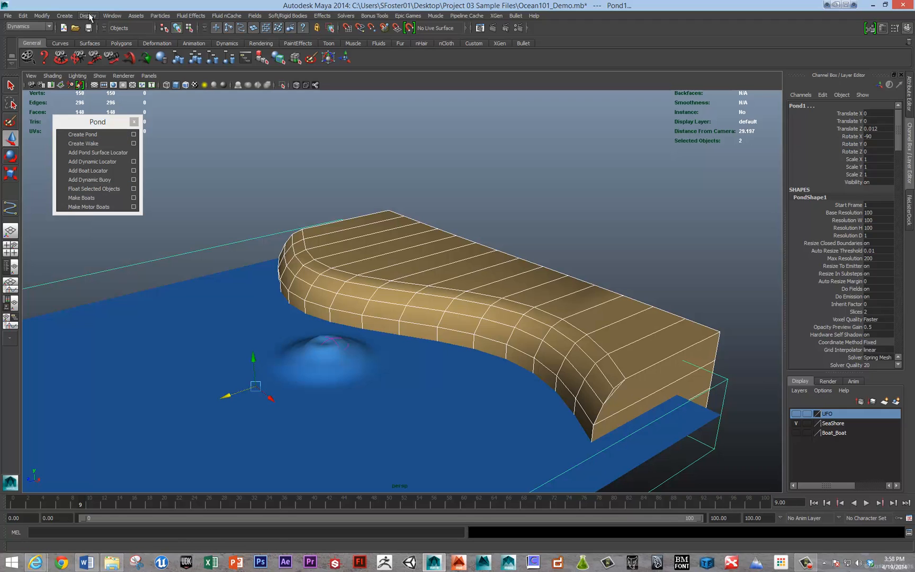
# Step: Apply Fluid Effects > Make Collide to the selected pond and seashore block
pyautogui.click(189, 15)
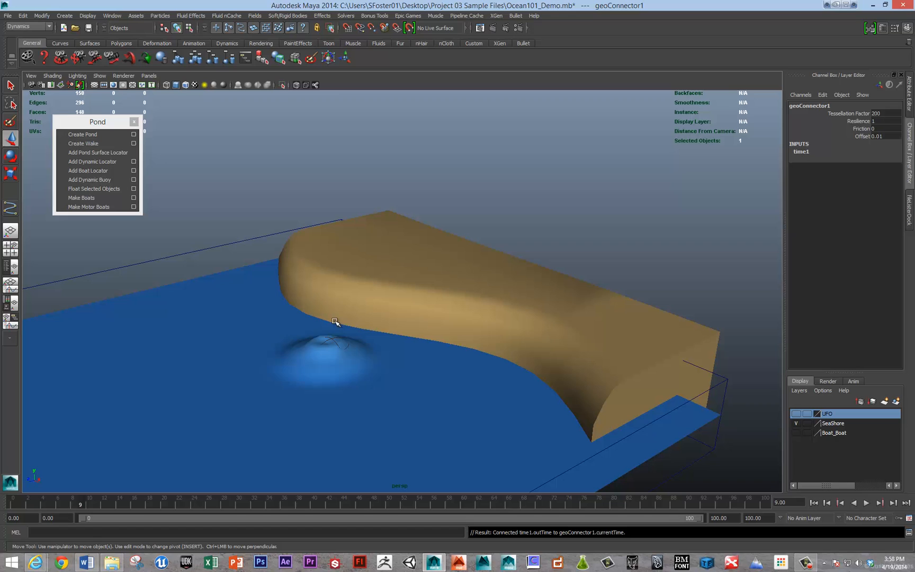
pyautogui.click(870, 503)
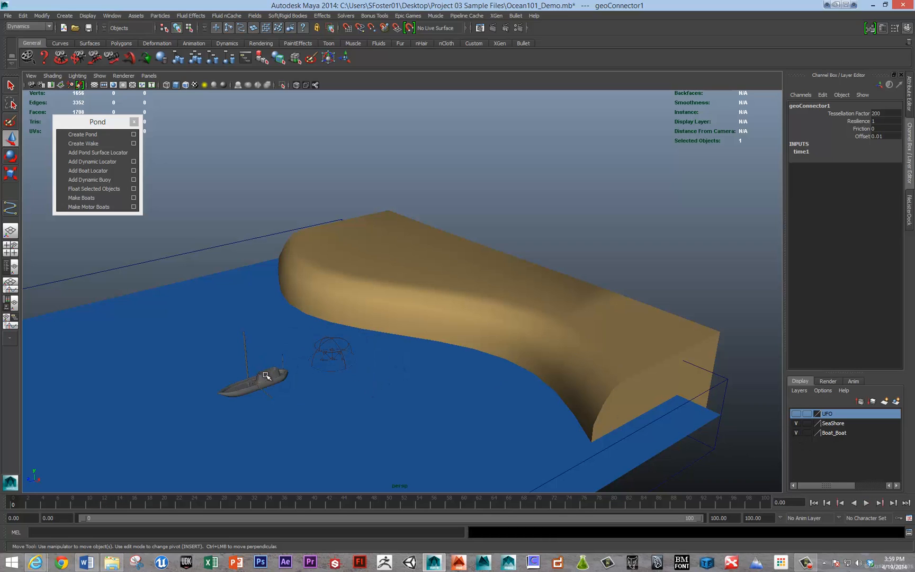
# Step: Select Boat_BOAT, add a Dynamic Buoy, and bring up its settings
pyautogui.click(265, 376)
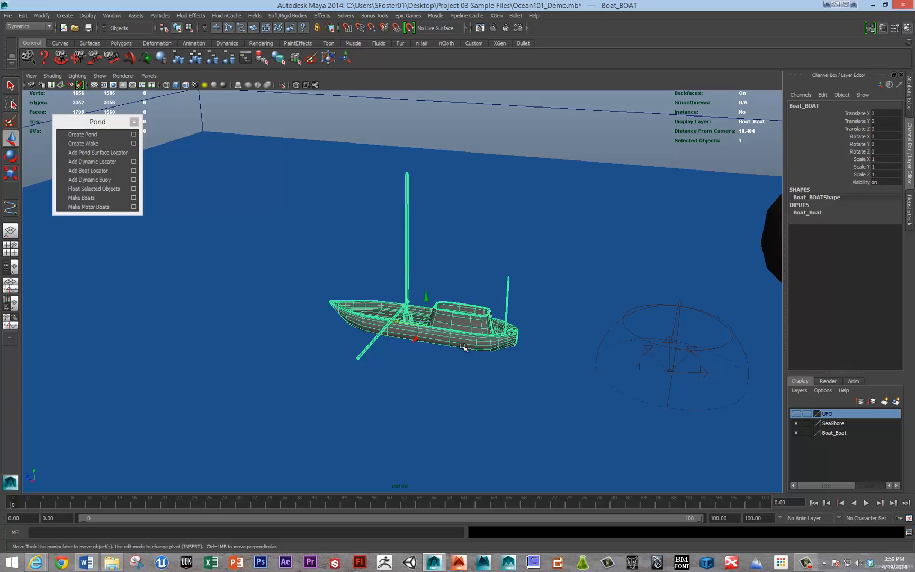
pyautogui.moveTo(425, 426)
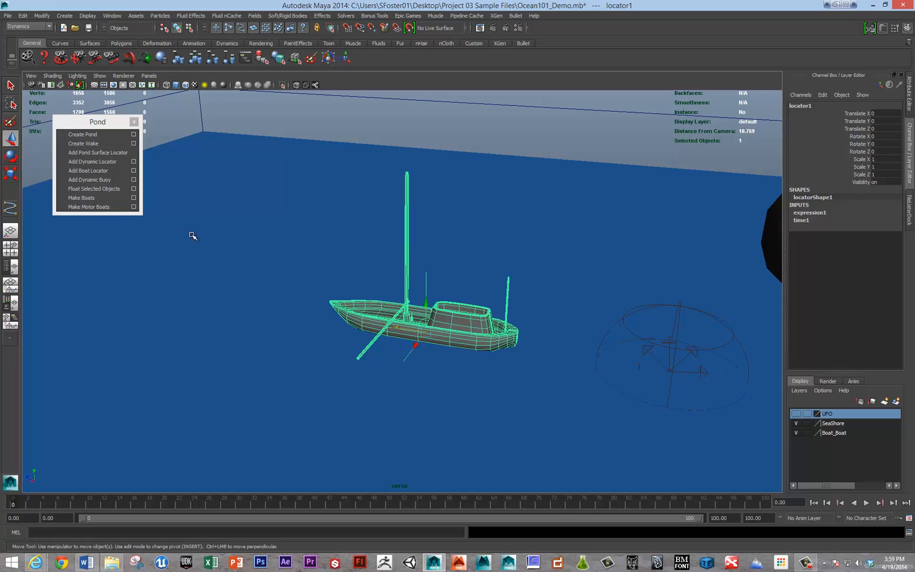
pyautogui.moveTo(365, 346)
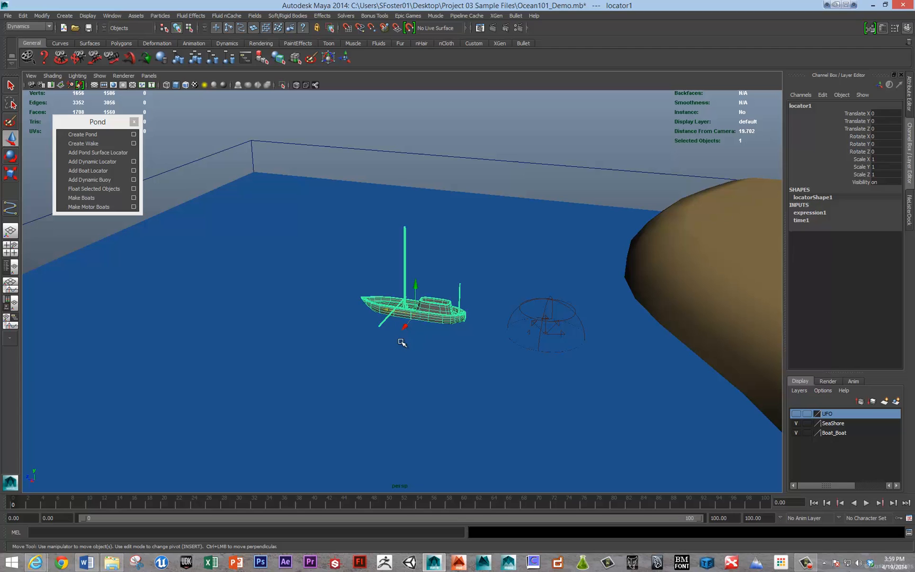
pyautogui.click(865, 518)
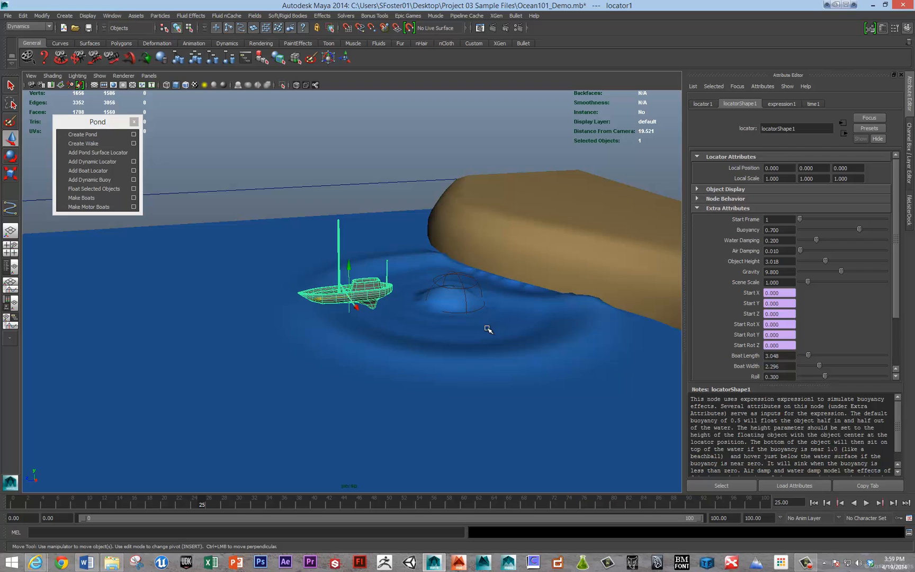
pyautogui.moveTo(695, 104)
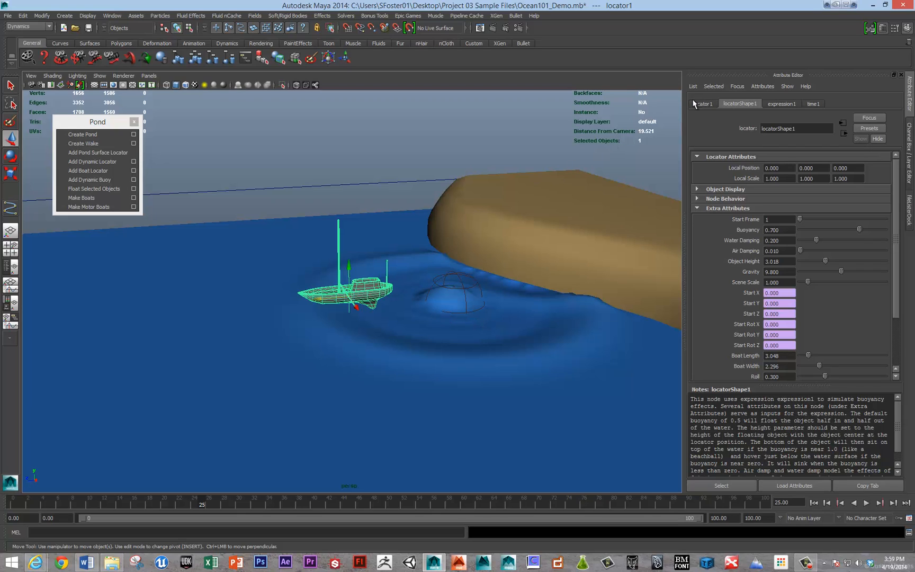
pyautogui.moveTo(708, 218)
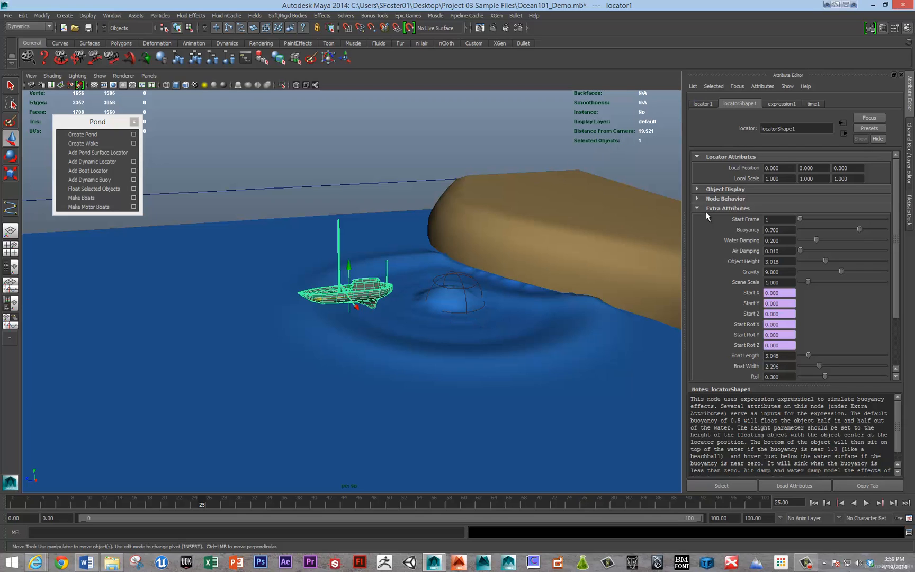
# Step: In locatorShape1's Extra Attributes, enter Buoyancy 0.525, Throttle 1.453, Rudder -90
pyautogui.click(874, 502)
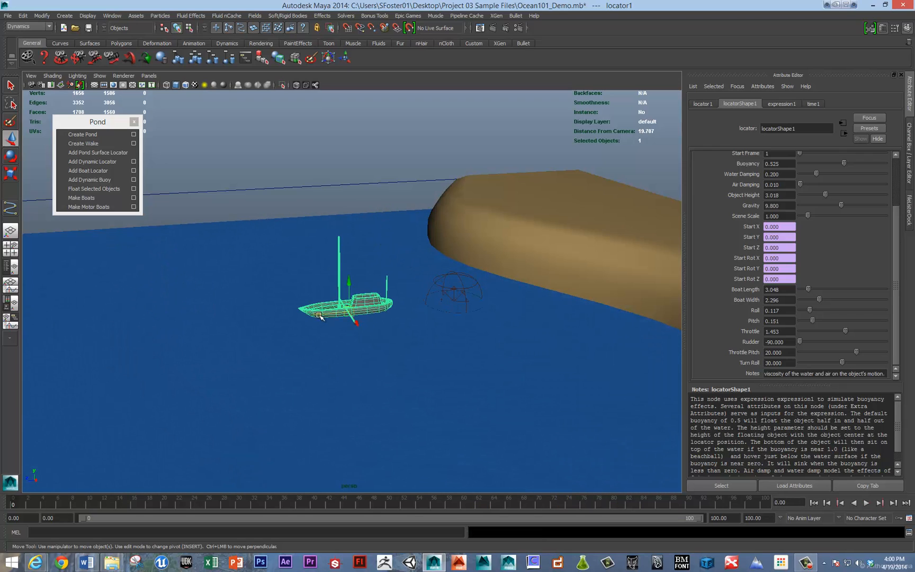
pyautogui.moveTo(81, 197)
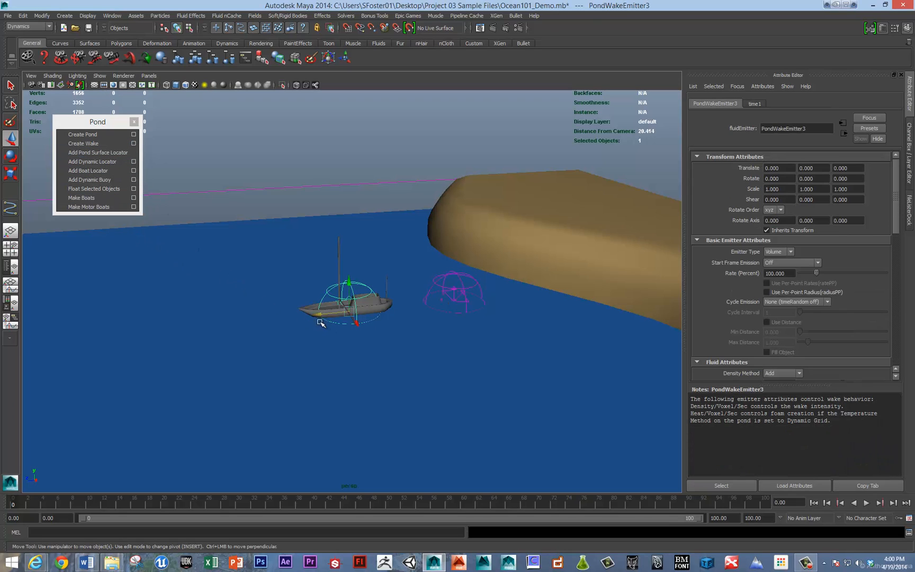
# Step: Scale PondWakeEmitter3 to 0.287 and move it to Translate Z -1.406
pyautogui.moveTo(321, 324); pyautogui.dragTo(359, 299)
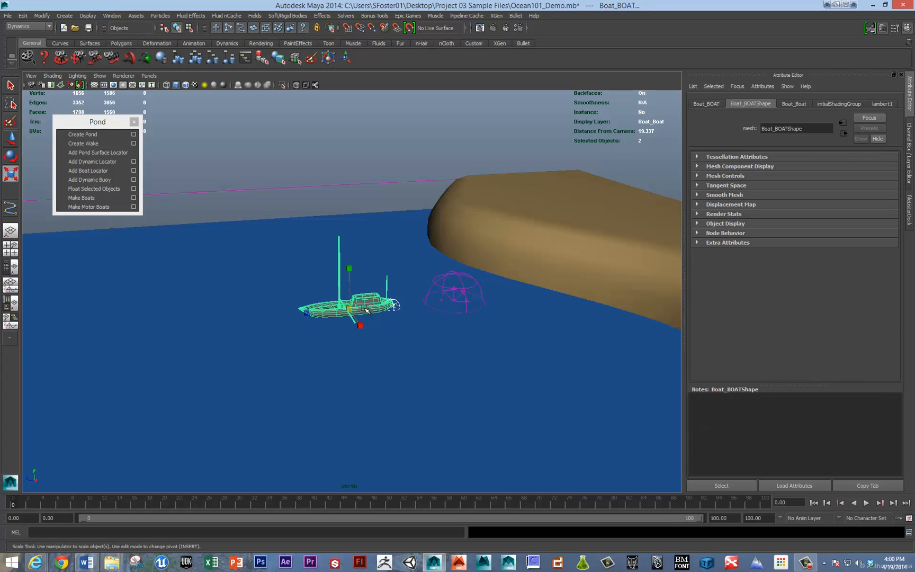
pyautogui.click(83, 144)
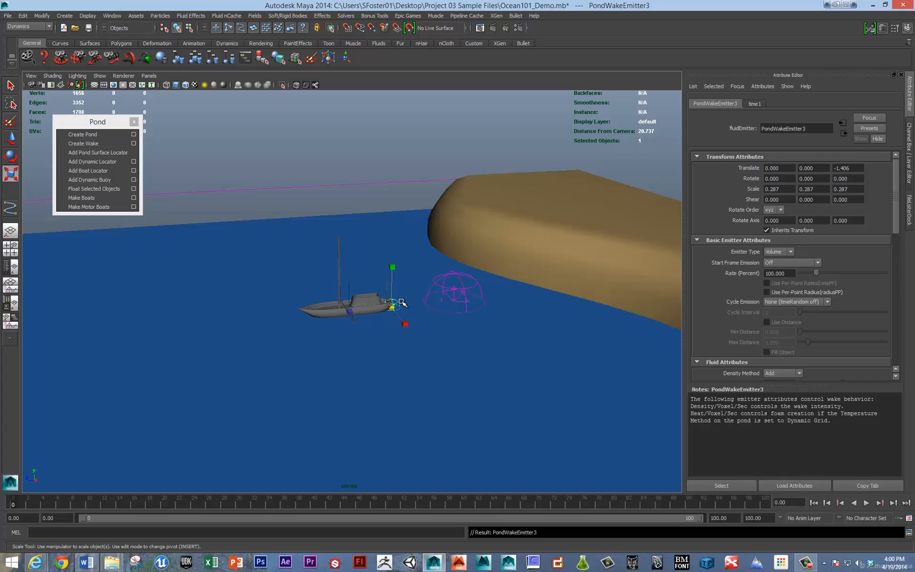
pyautogui.moveTo(399, 323)
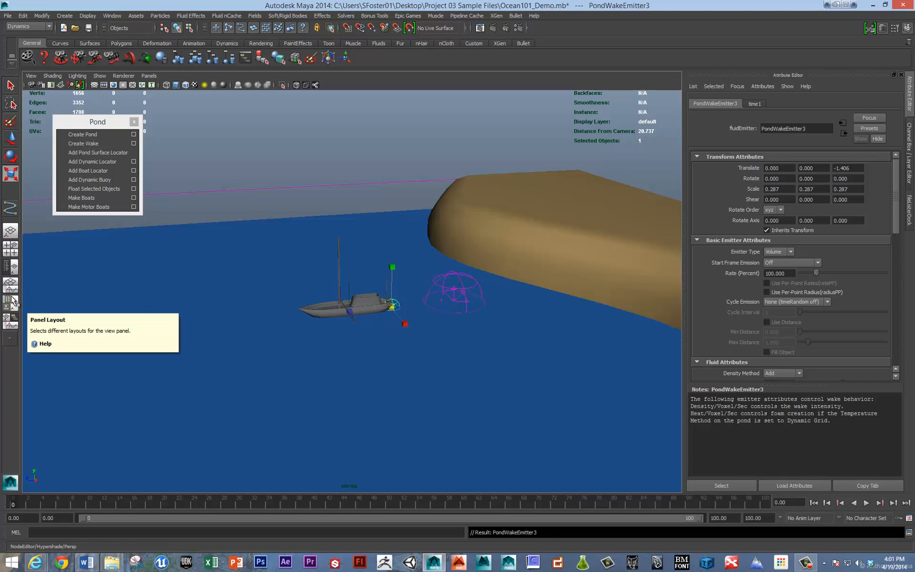
# Step: Switch to the Outliner/Persp layout, select locator1, and set its Throttle to 2.346
pyautogui.click(871, 502)
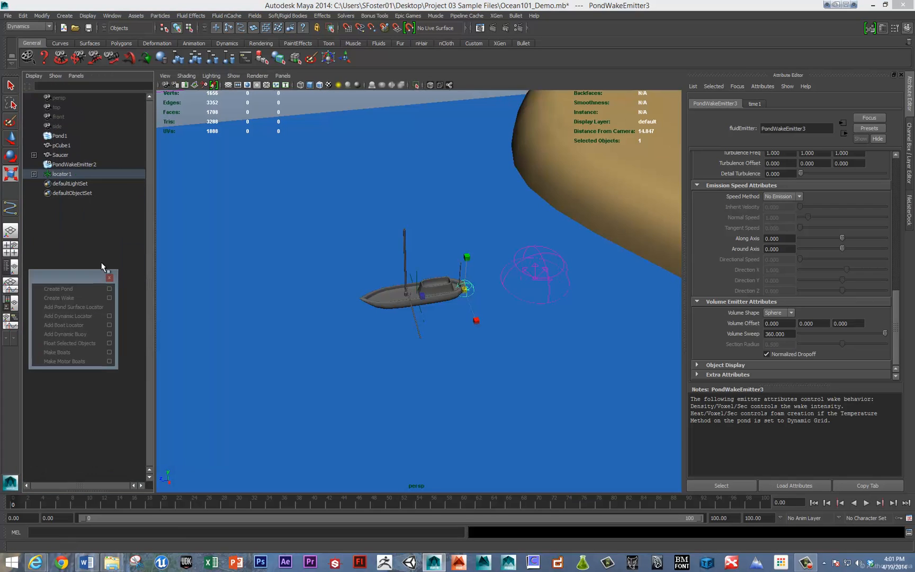
pyautogui.click(33, 174)
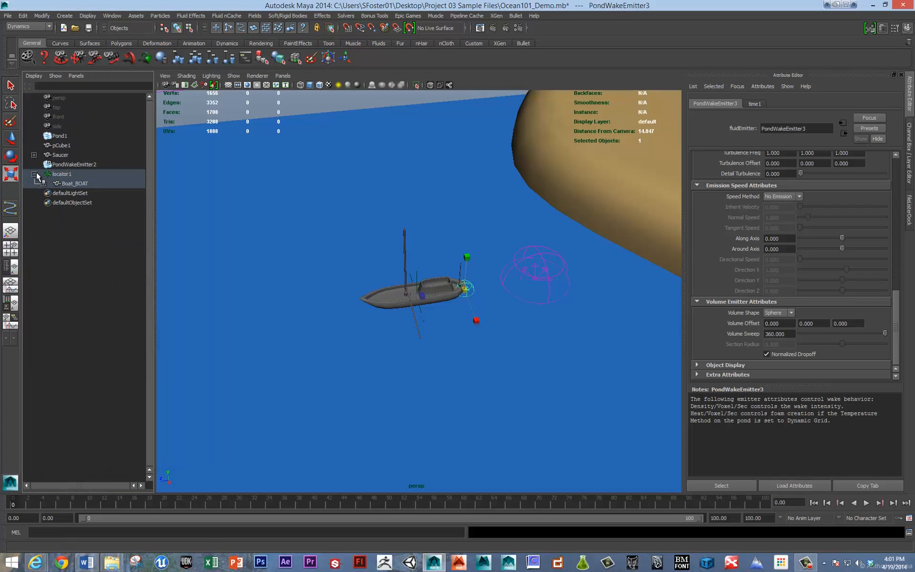
pyautogui.click(62, 174)
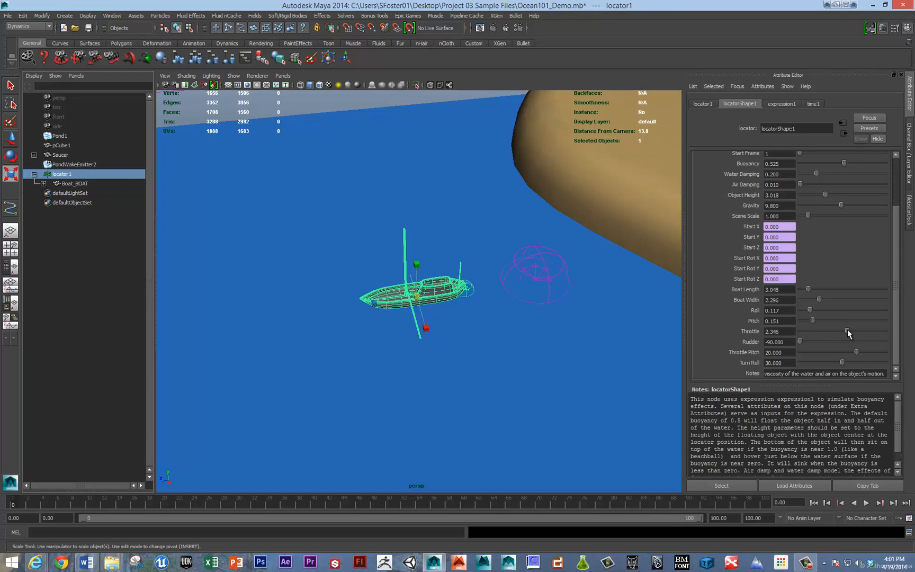
pyautogui.moveTo(849, 333); pyautogui.dragTo(864, 331)
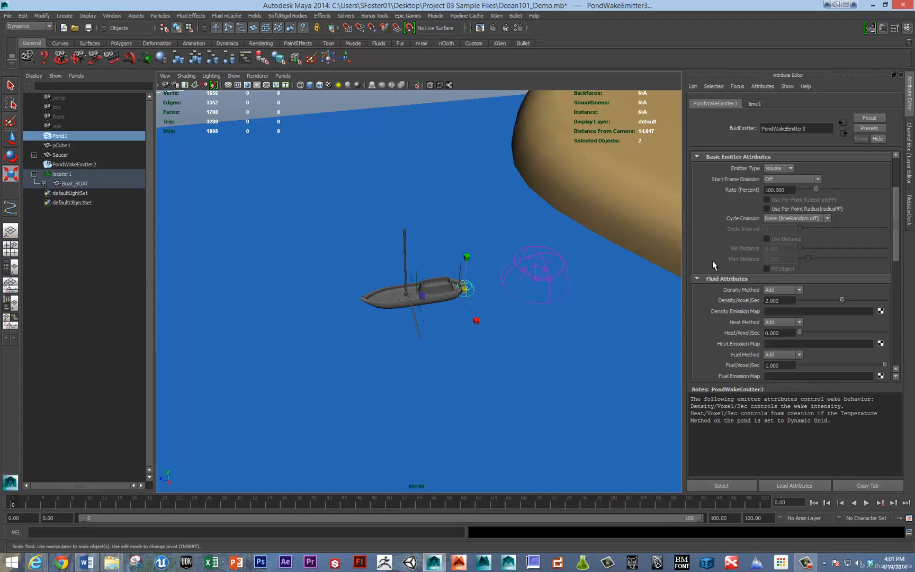
pyautogui.moveTo(479, 251)
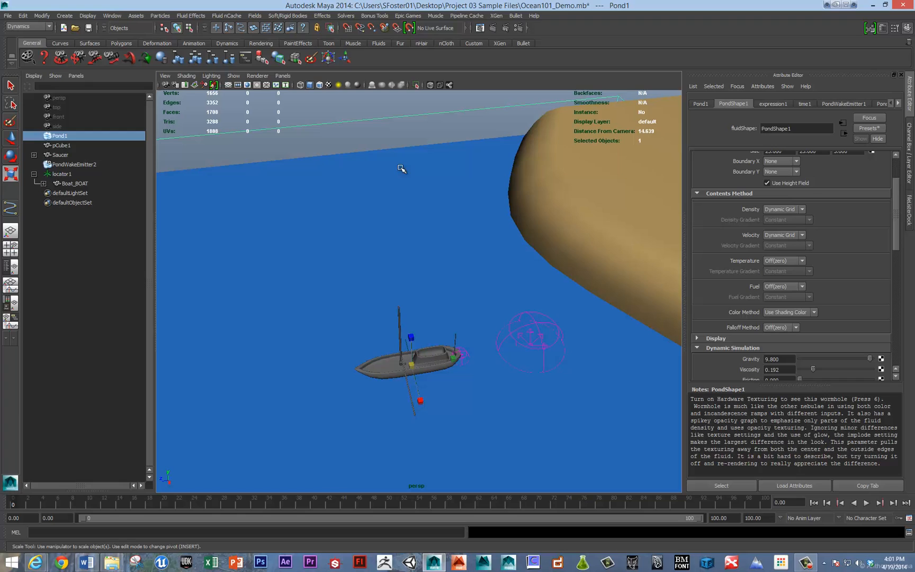
pyautogui.moveTo(353, 245)
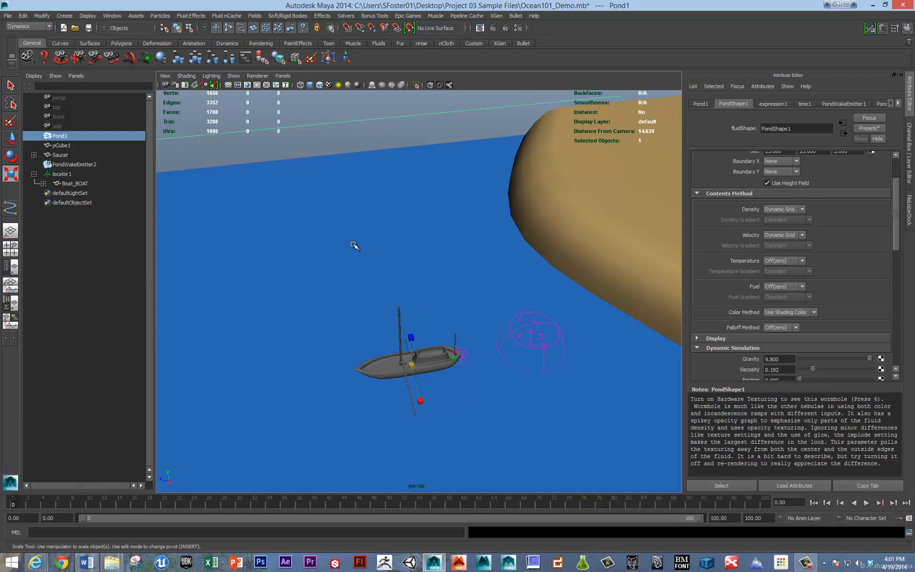
pyautogui.moveTo(826, 348)
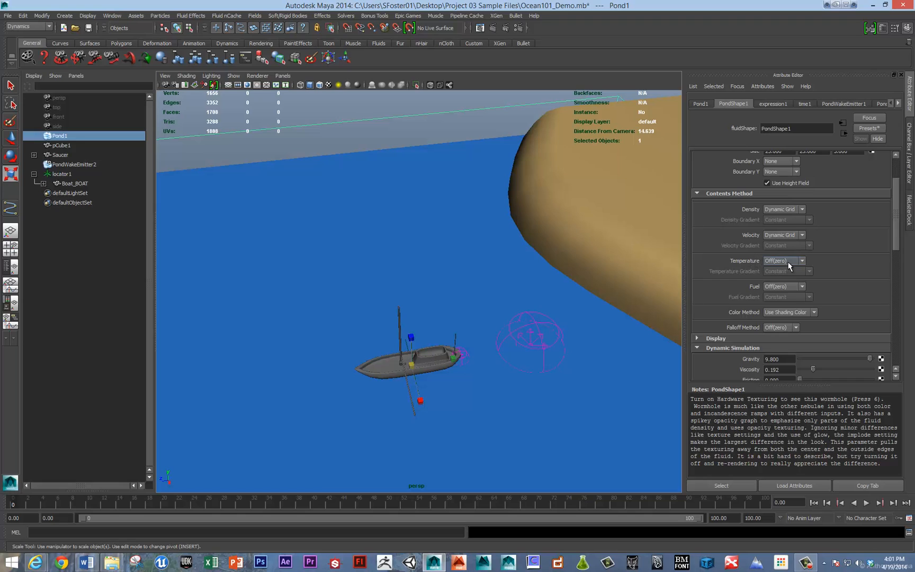
# Step: Set PondShape1's Temperature contents method to Dynamic Grid
pyautogui.click(800, 261)
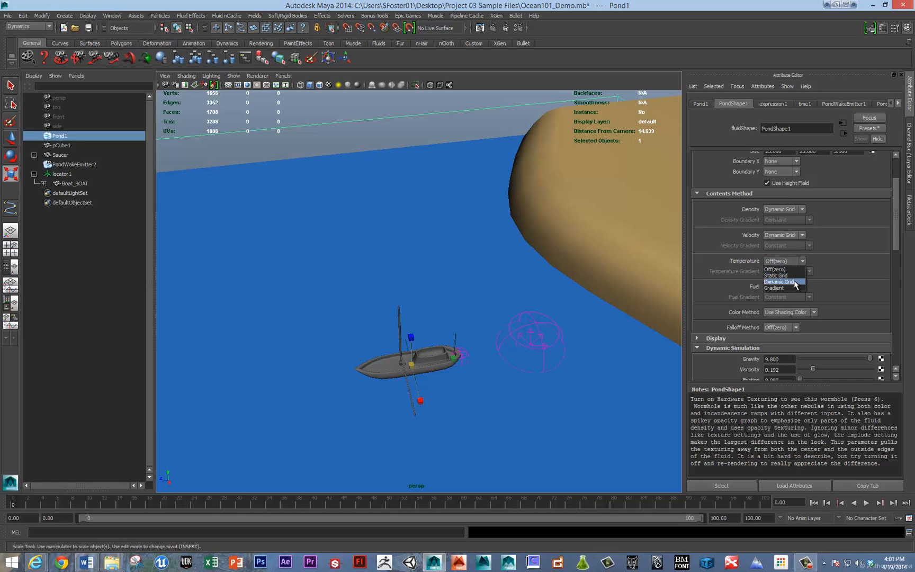
pyautogui.click(779, 282)
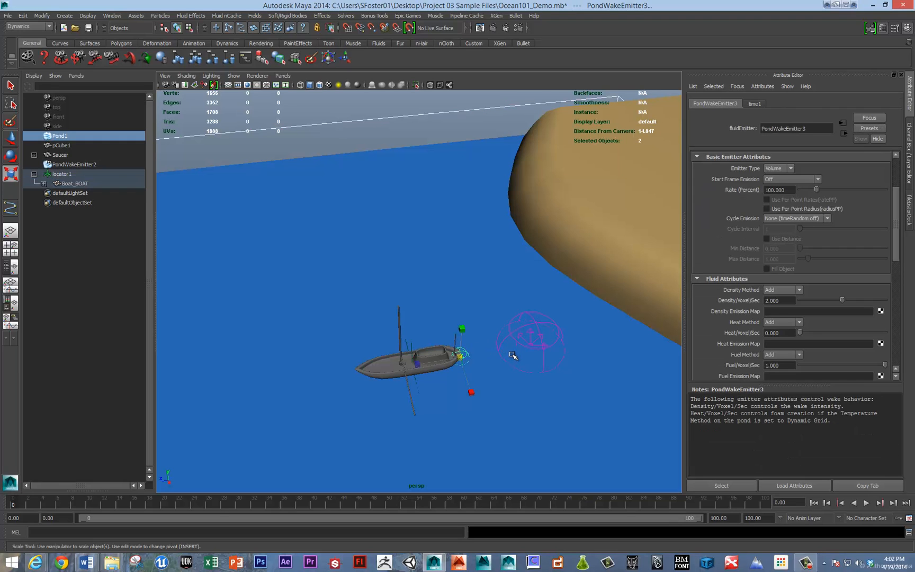
pyautogui.scroll(-3)
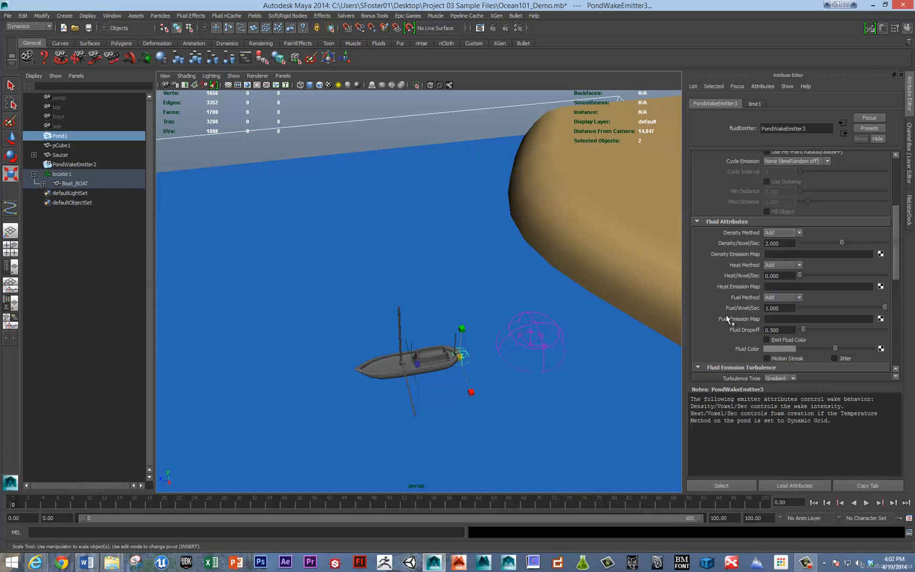
pyautogui.moveTo(724, 325)
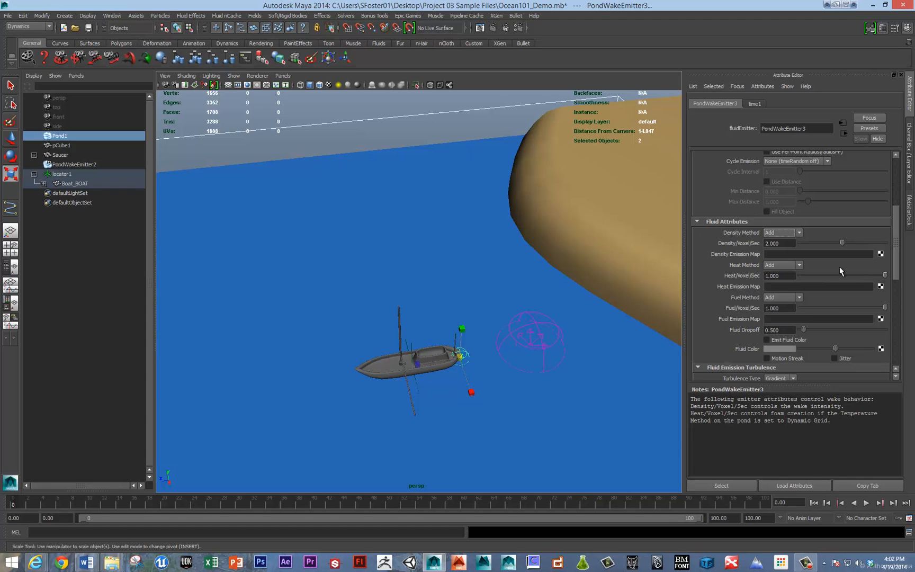
# Step: Give the boat's PondWakeEmitter3 a Heat/Voxel/Sec rate of 1
pyautogui.click(869, 503)
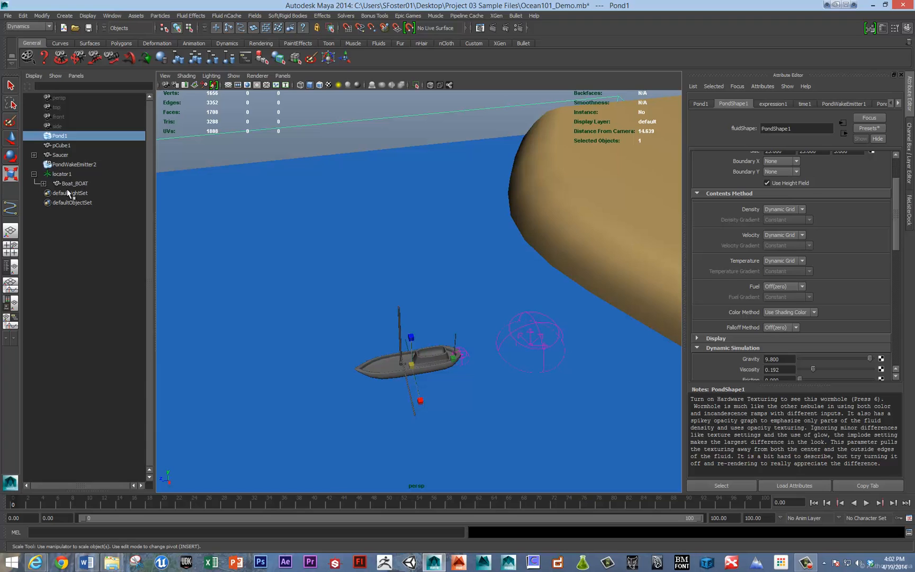
pyautogui.moveTo(83, 194)
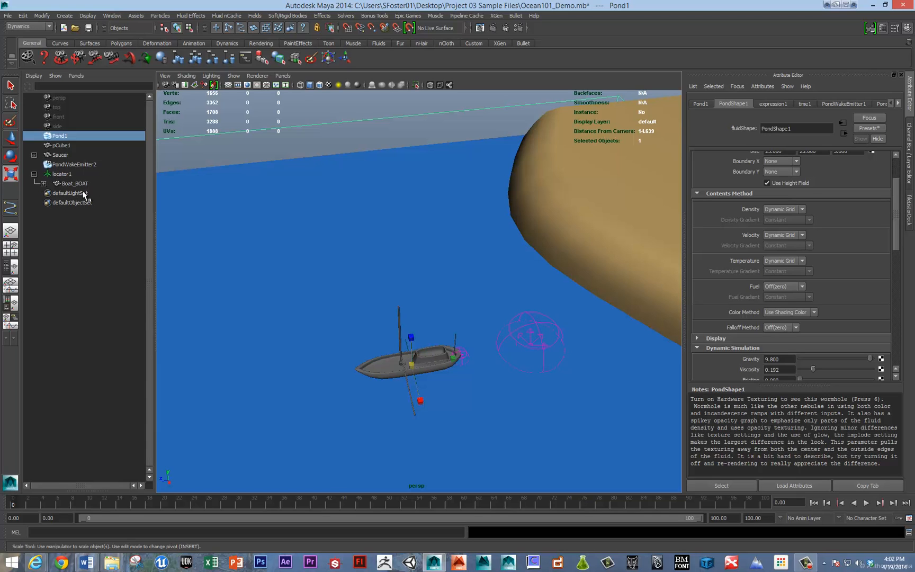
pyautogui.moveTo(60, 195)
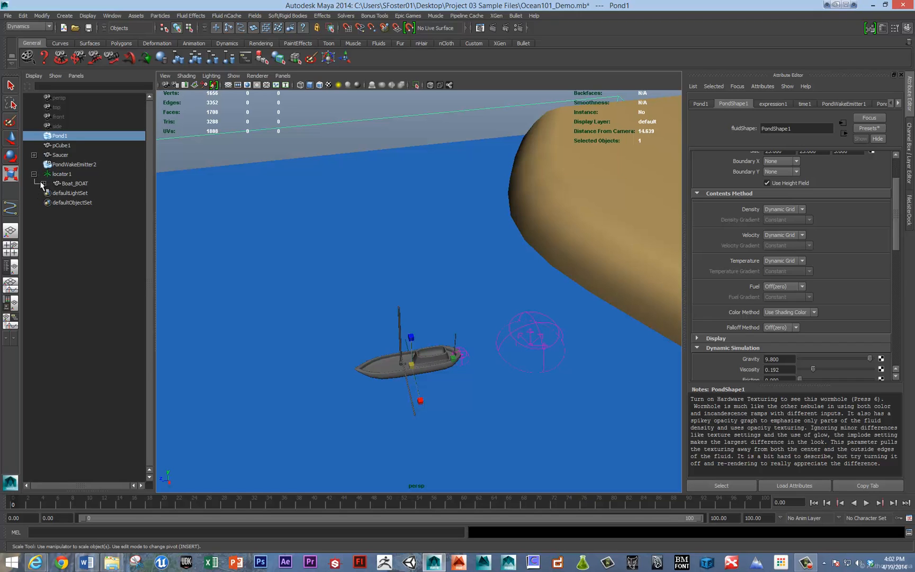
pyautogui.click(43, 184)
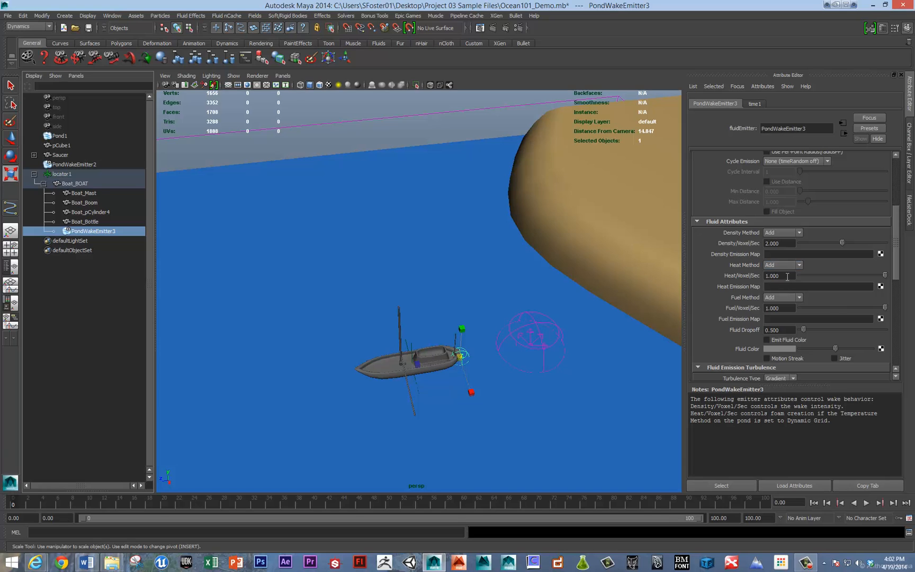
pyautogui.write('5.000')
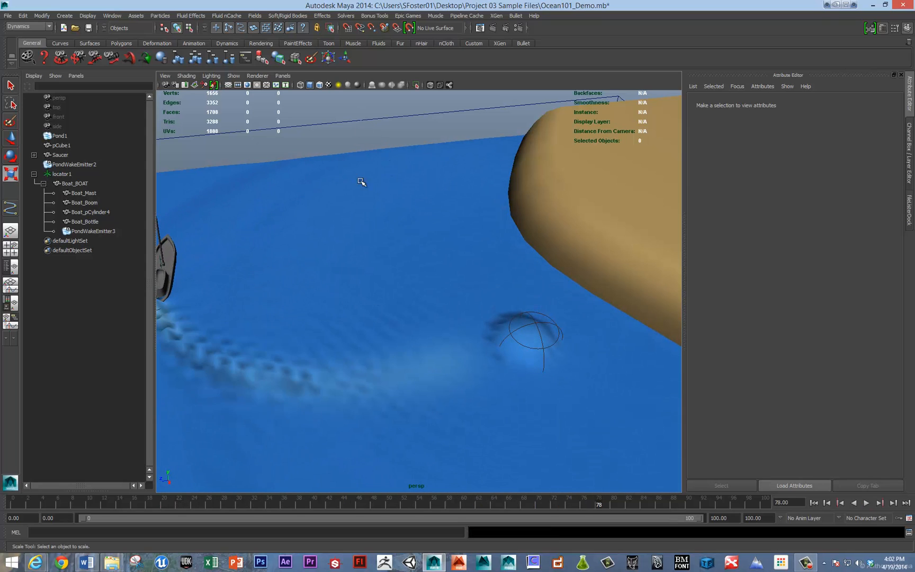
# Step: Set Pond1's Base Resolution to 200 and replay the timeline
pyautogui.click(59, 135)
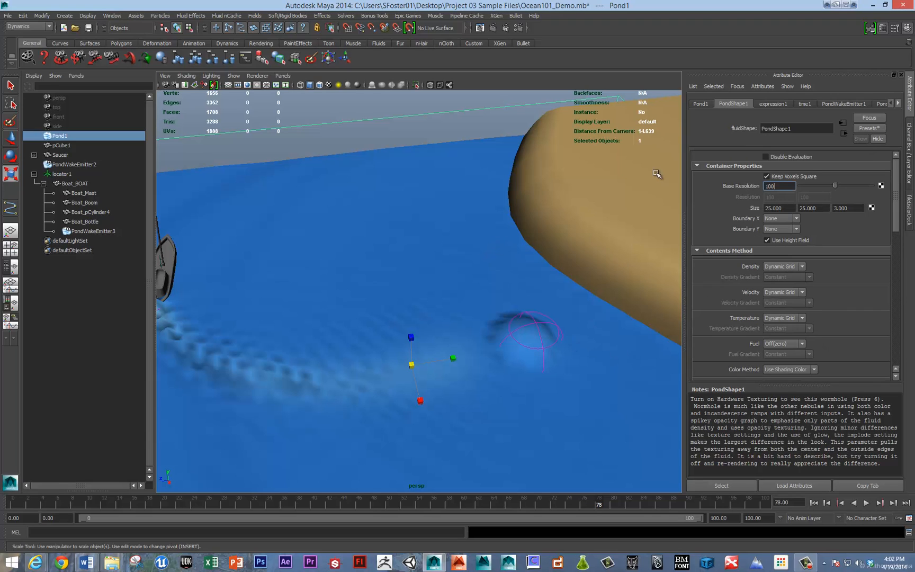
pyautogui.write('200')
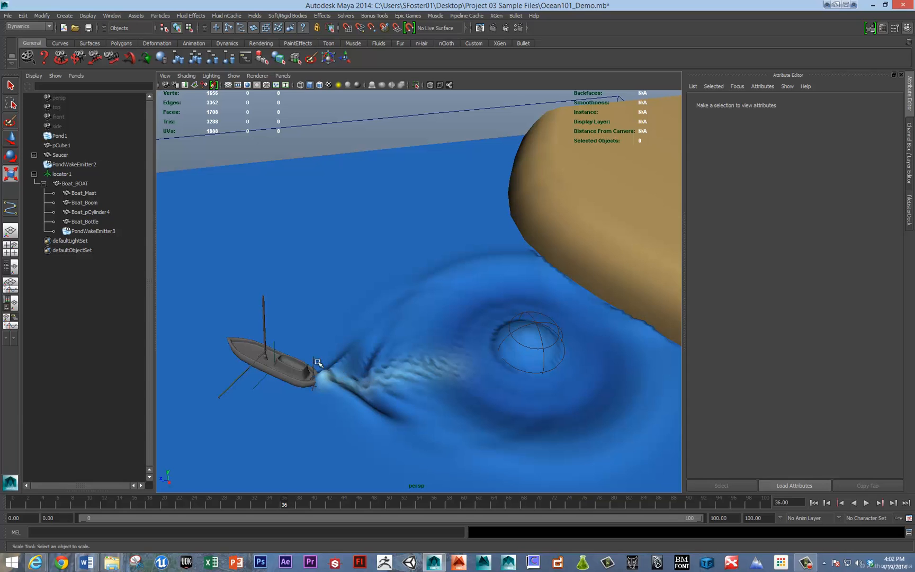
pyautogui.click(871, 502)
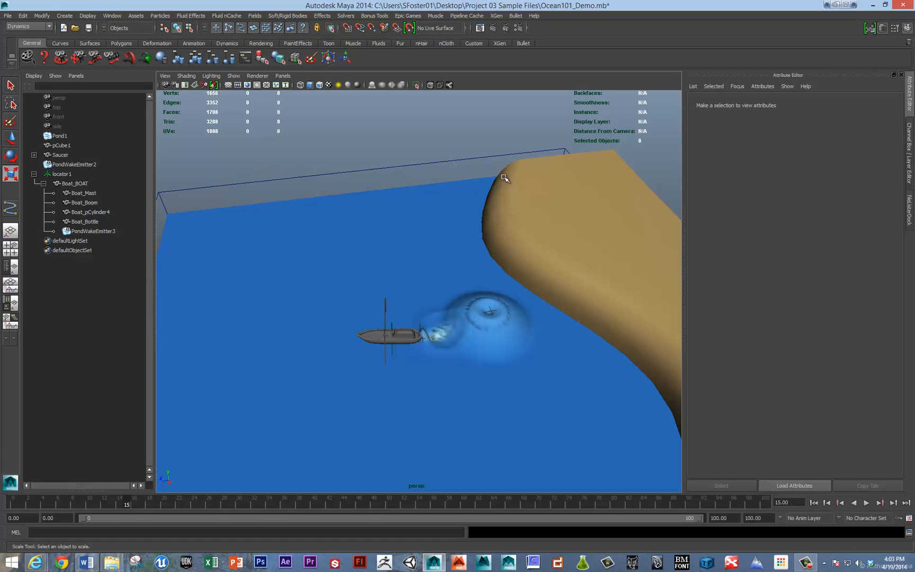
# Step: Move the Saucer down from Translate Y about 4 to 2.895
pyautogui.click(867, 502)
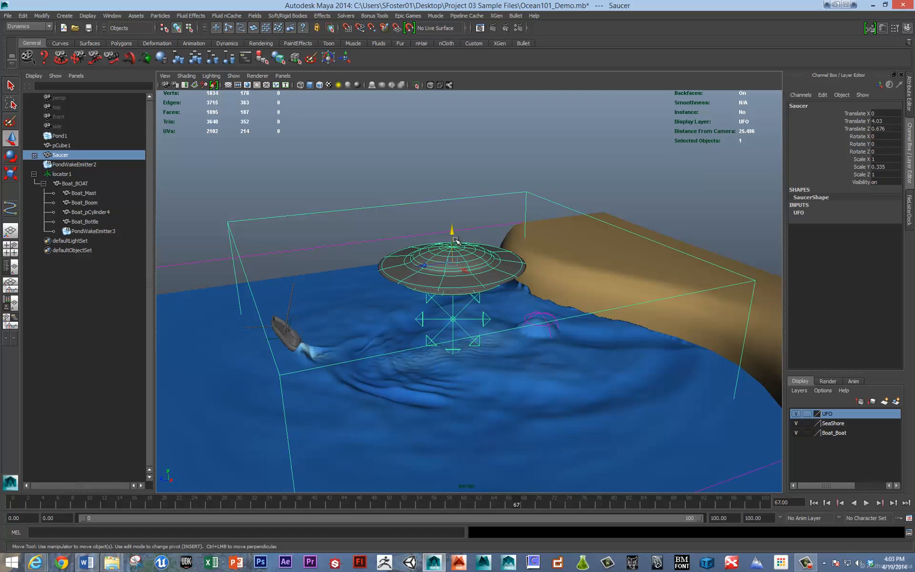
pyautogui.click(867, 518)
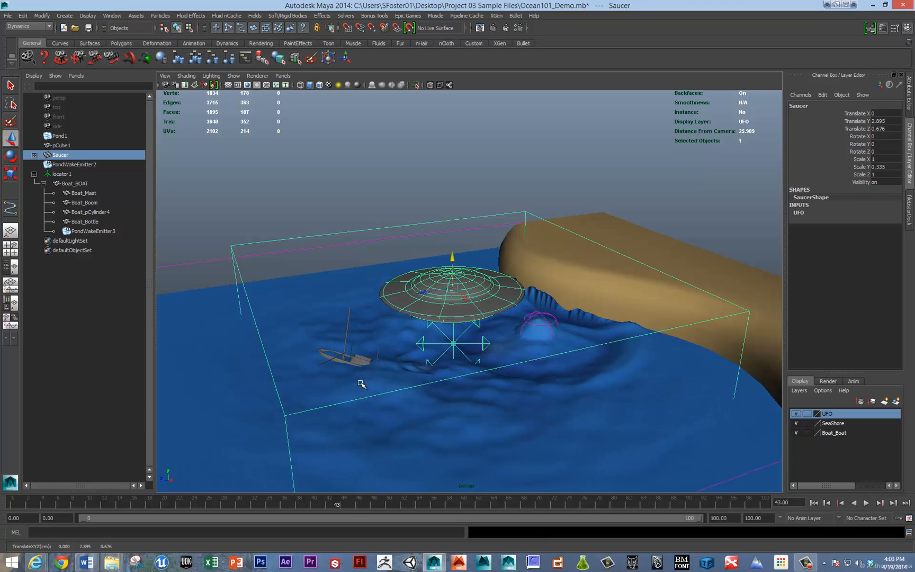
pyautogui.moveTo(378, 378)
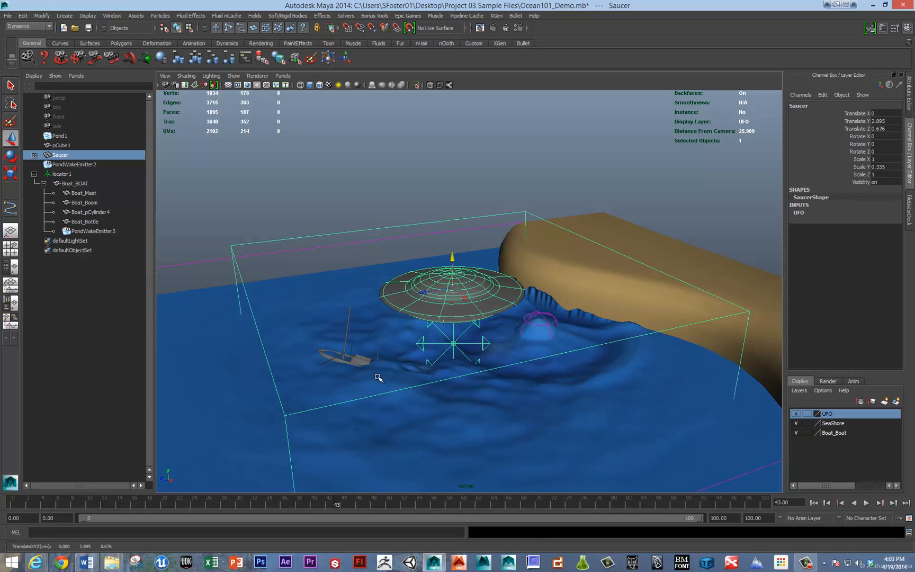
pyautogui.moveTo(319, 265)
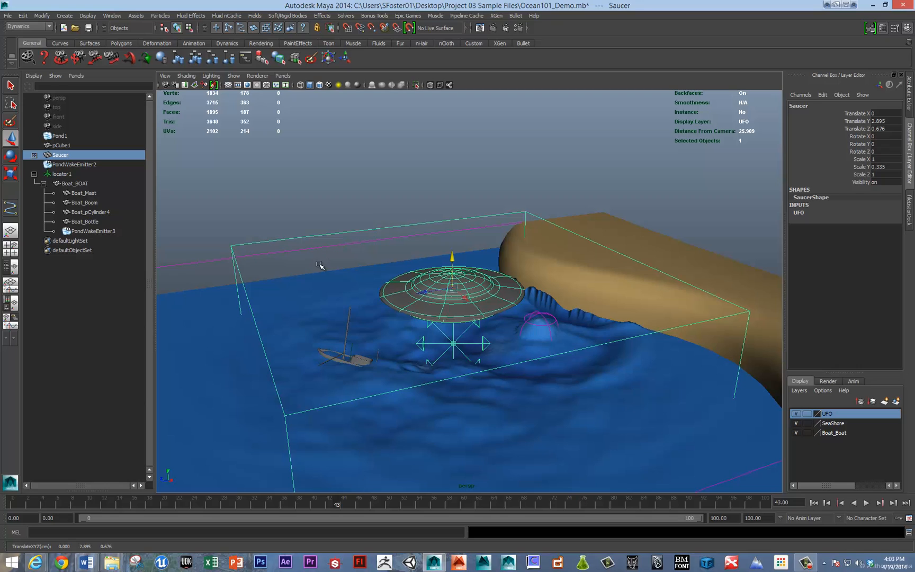
pyautogui.moveTo(333, 19)
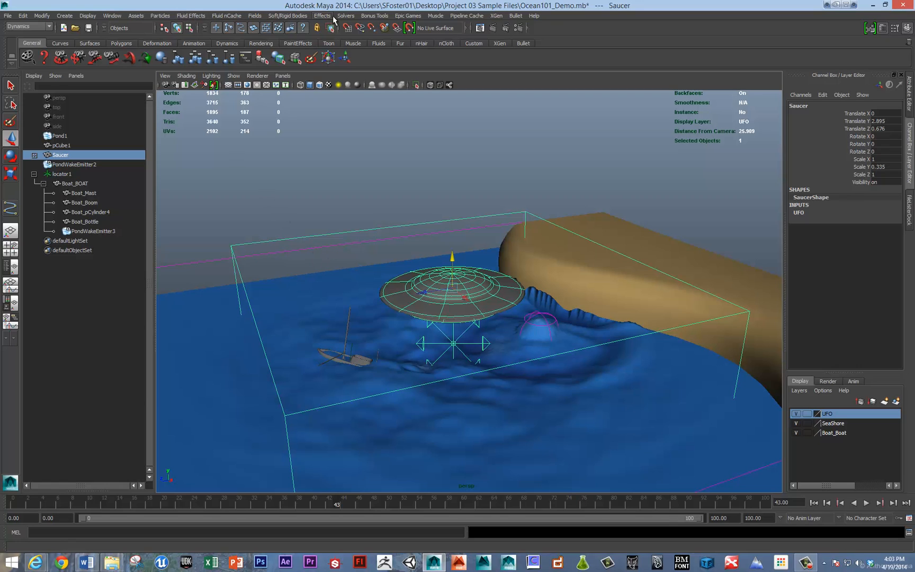
# Step: Set Pond1's current surface as its initial state via Fluid Effects, then replay
pyautogui.click(345, 15)
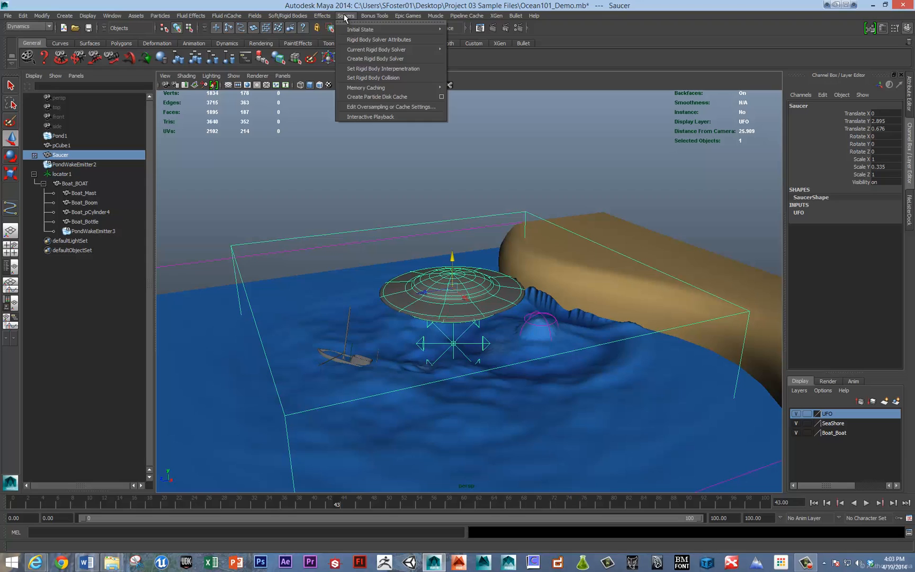
pyautogui.click(225, 15)
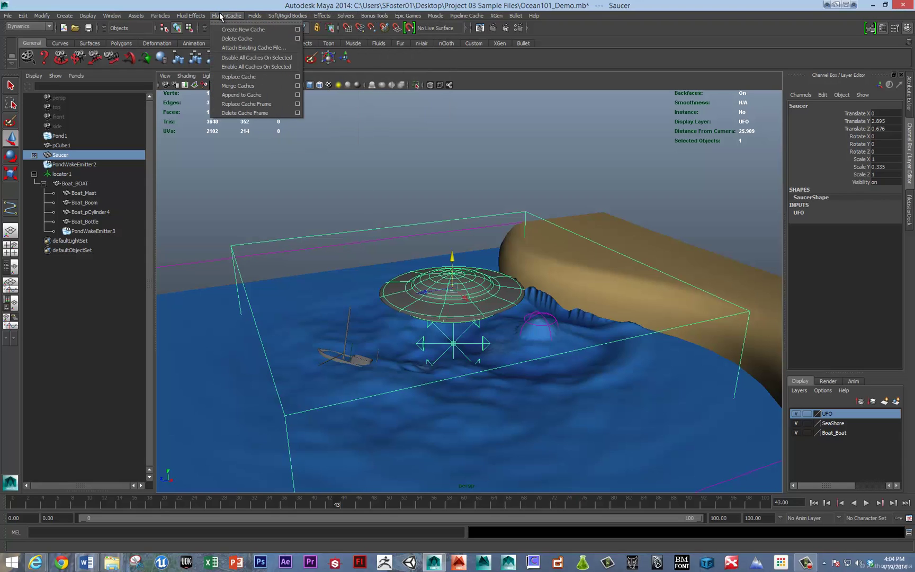
pyautogui.click(187, 16)
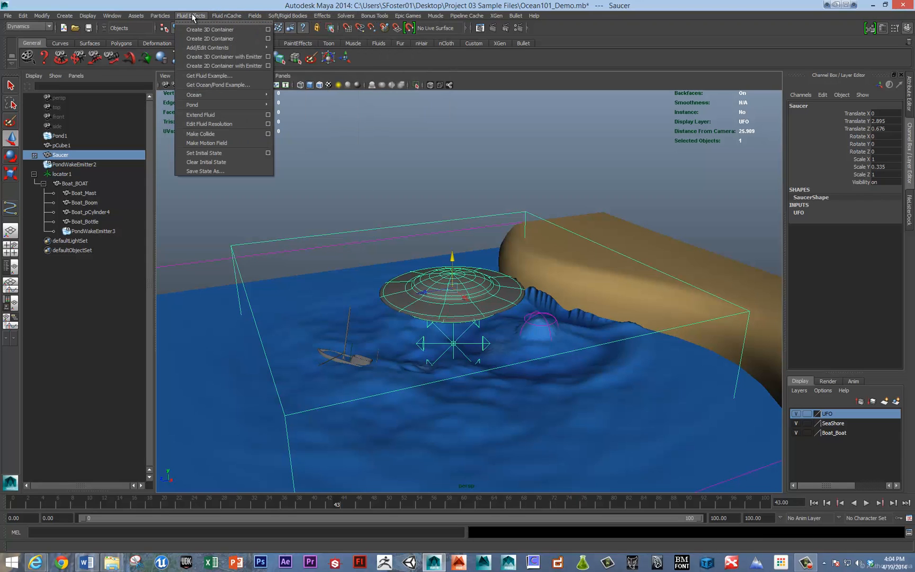
pyautogui.moveTo(206, 143)
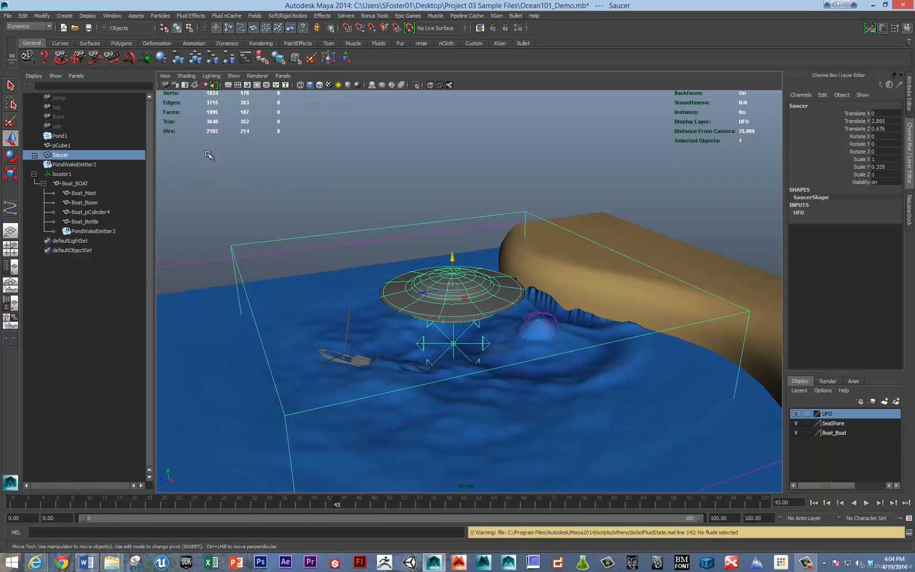
pyautogui.click(53, 135)
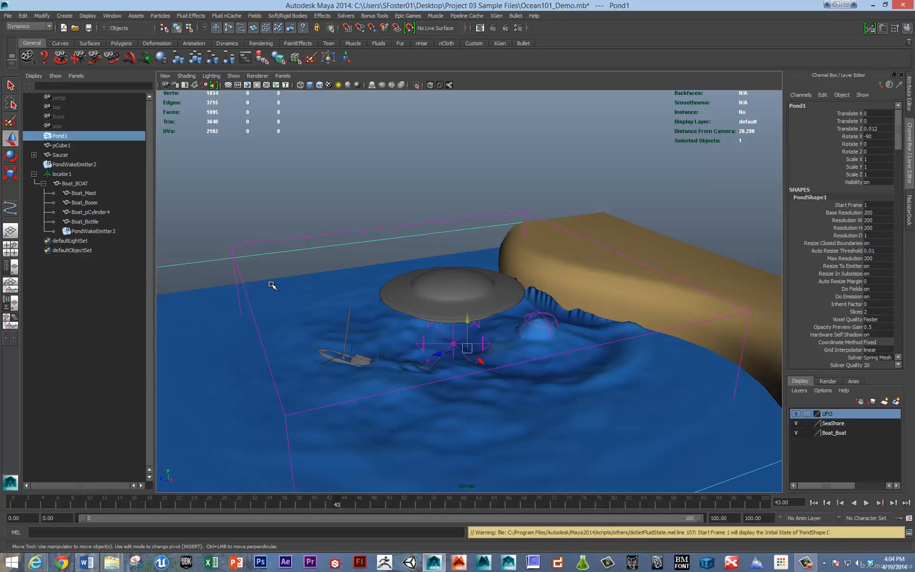
pyautogui.click(866, 517)
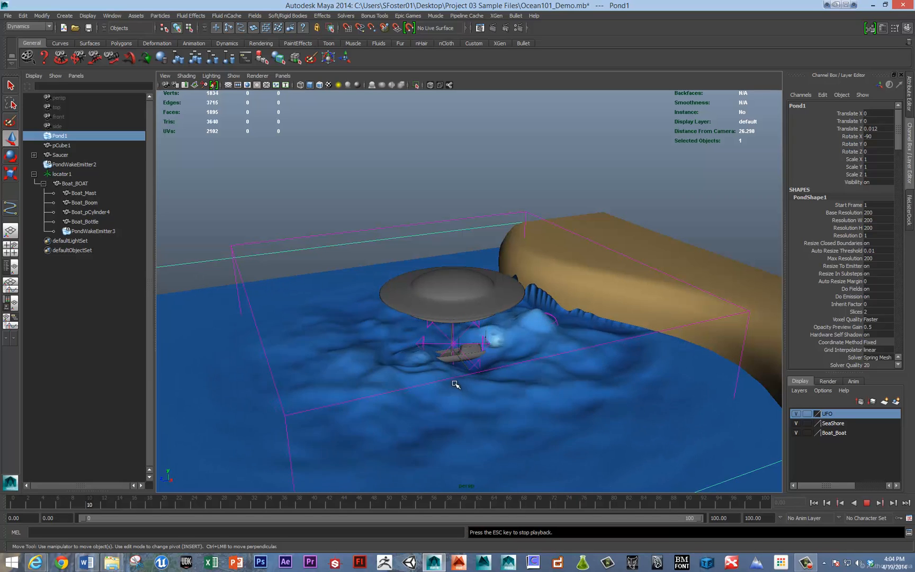